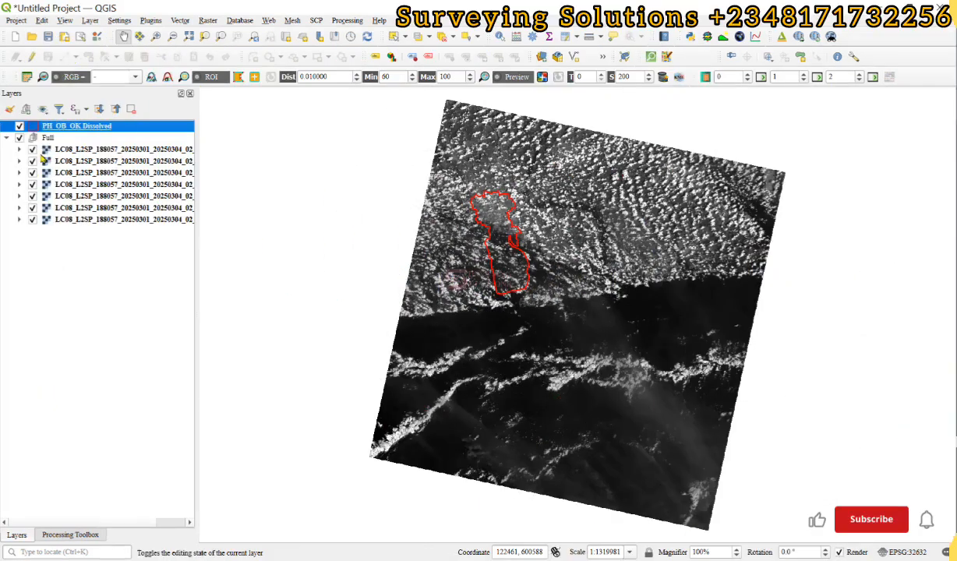
{"action": "mouse_move", "coordinate": [76, 126]}
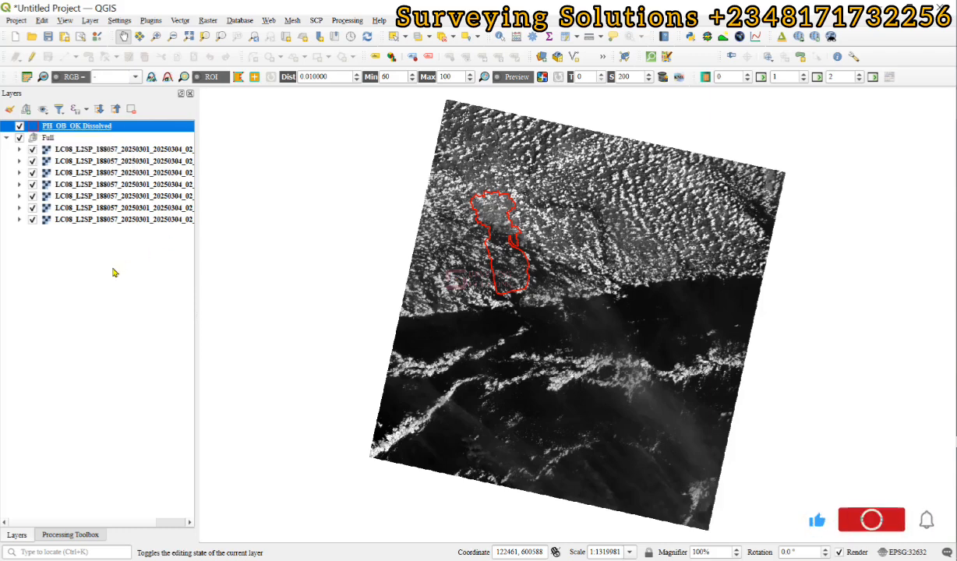
Open Clip Raster by Mask Layer from the Raster menu, with PH_OB_OK Dissolved as mask
{"action": "left_click", "coordinate": [870, 519]}
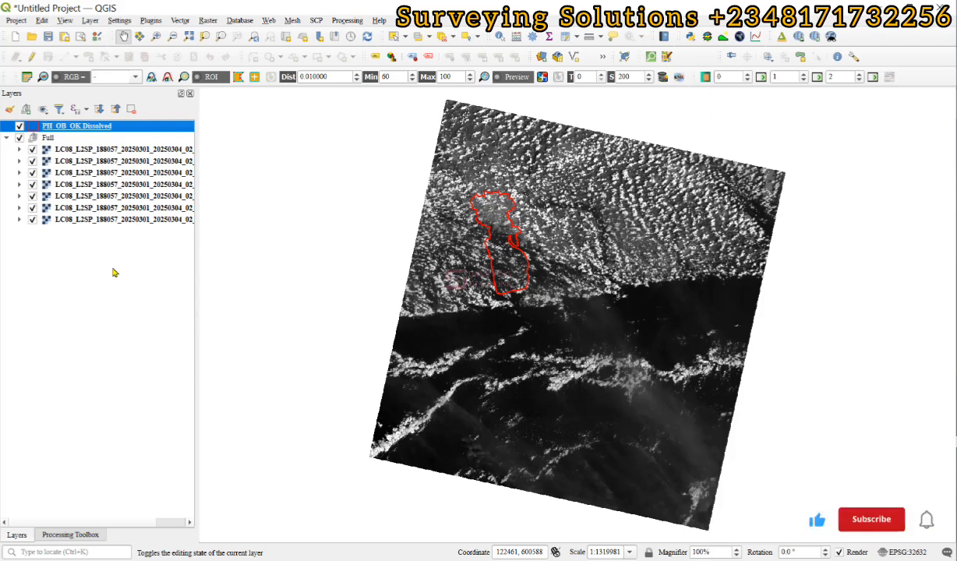
{"action": "left_click", "coordinate": [870, 519]}
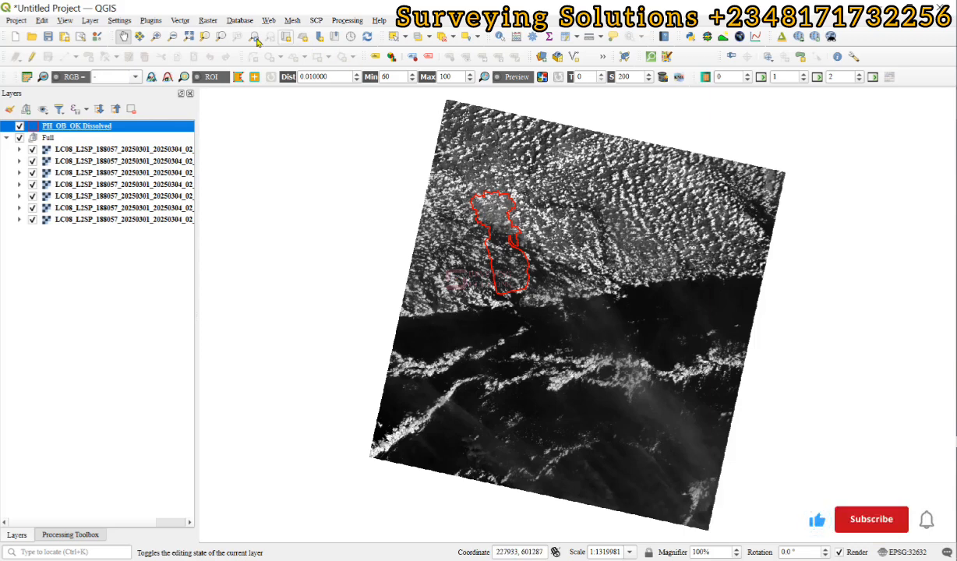
{"action": "left_click", "coordinate": [207, 20]}
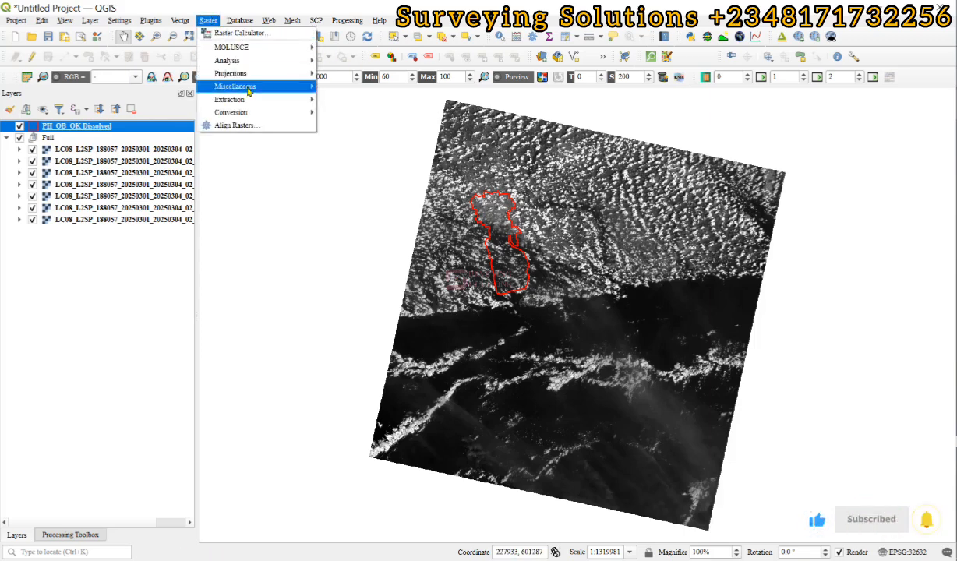
{"action": "mouse_move", "coordinate": [229, 99]}
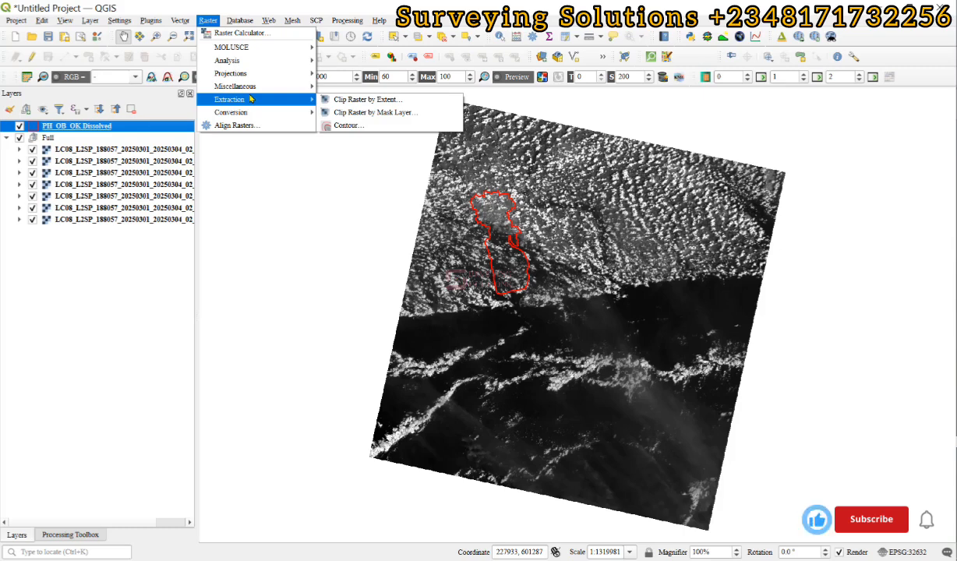
{"action": "mouse_move", "coordinate": [374, 112]}
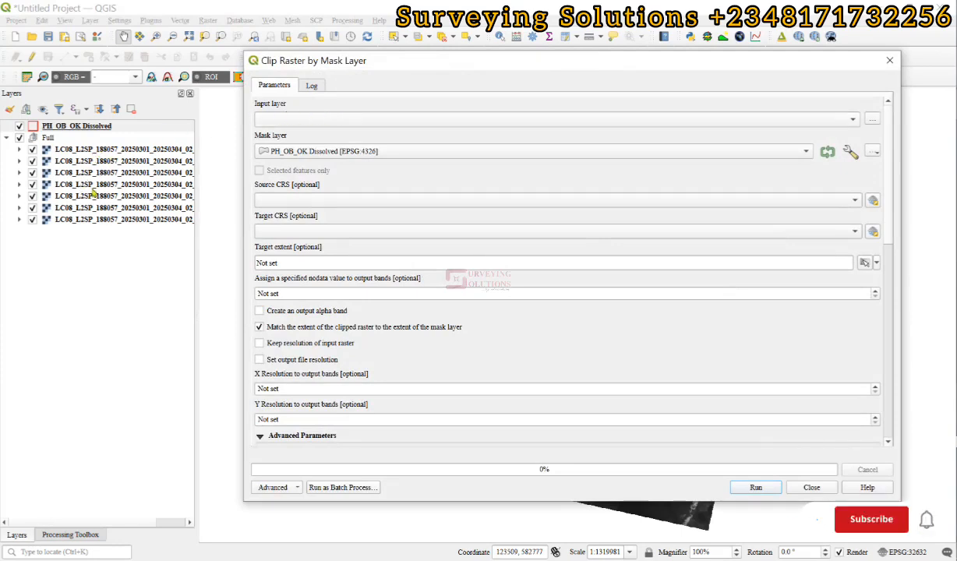
{"action": "left_click", "coordinate": [871, 519]}
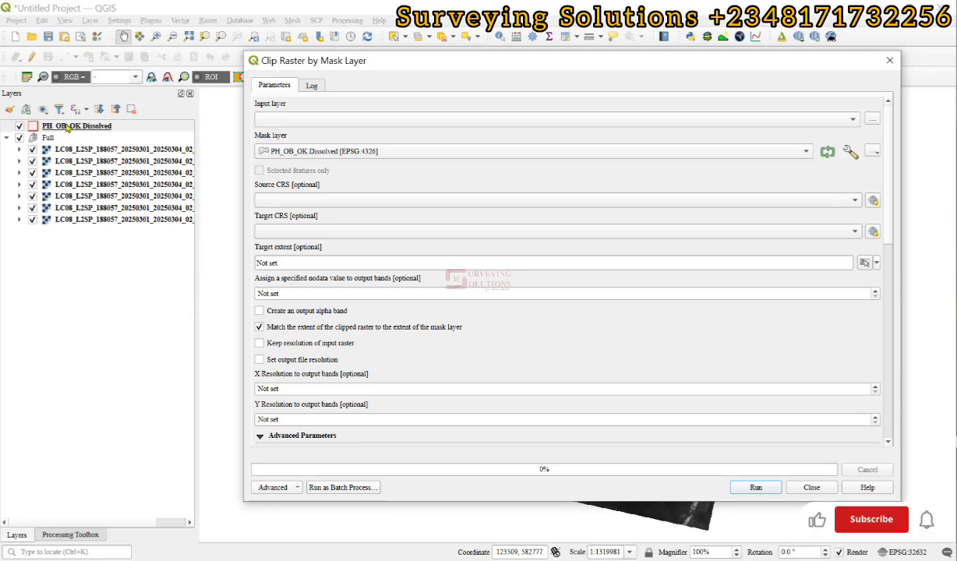
{"action": "left_click", "coordinate": [871, 519]}
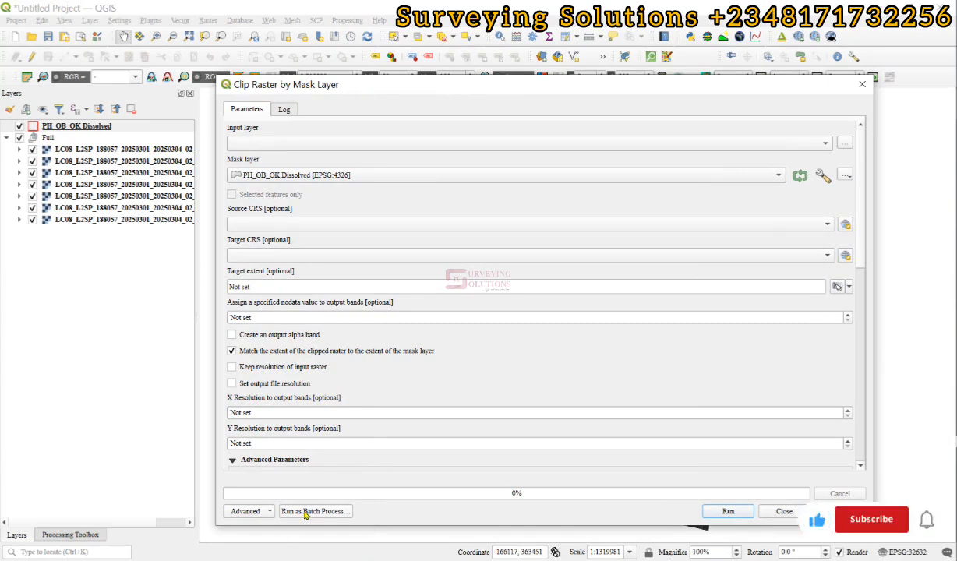
Switch the clip tool to batch processing and browse the available band layers
{"action": "left_click", "coordinate": [314, 512]}
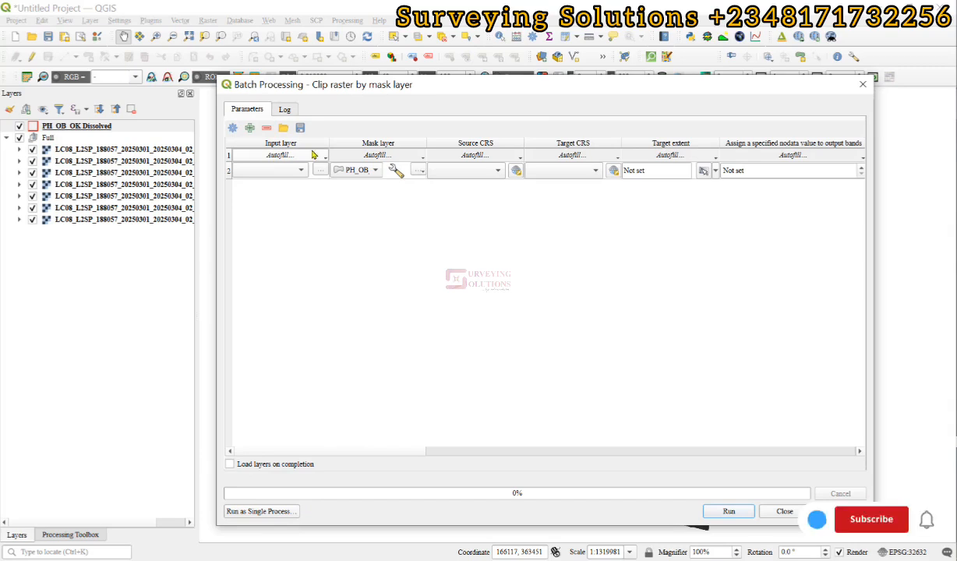
{"action": "mouse_move", "coordinate": [373, 154]}
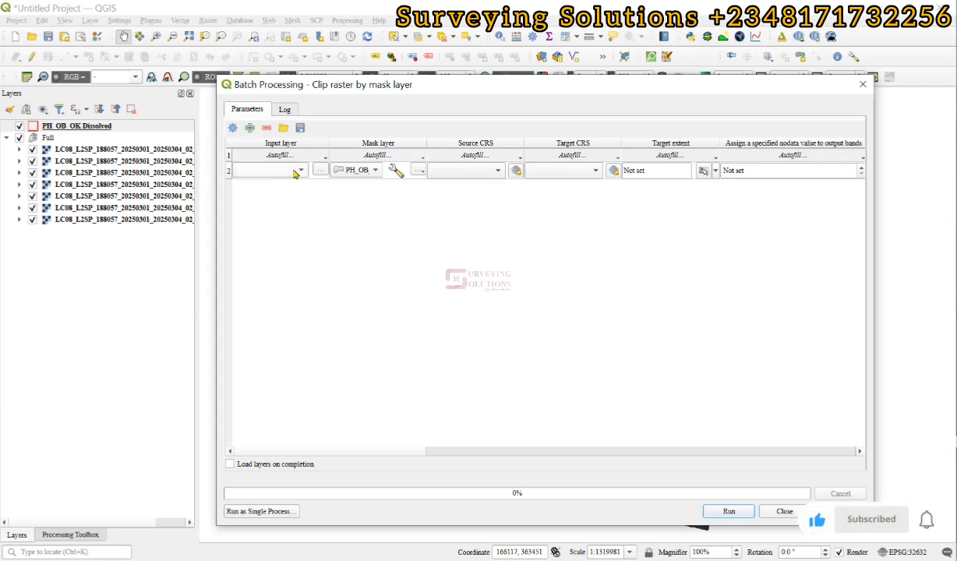
{"action": "left_click", "coordinate": [298, 170]}
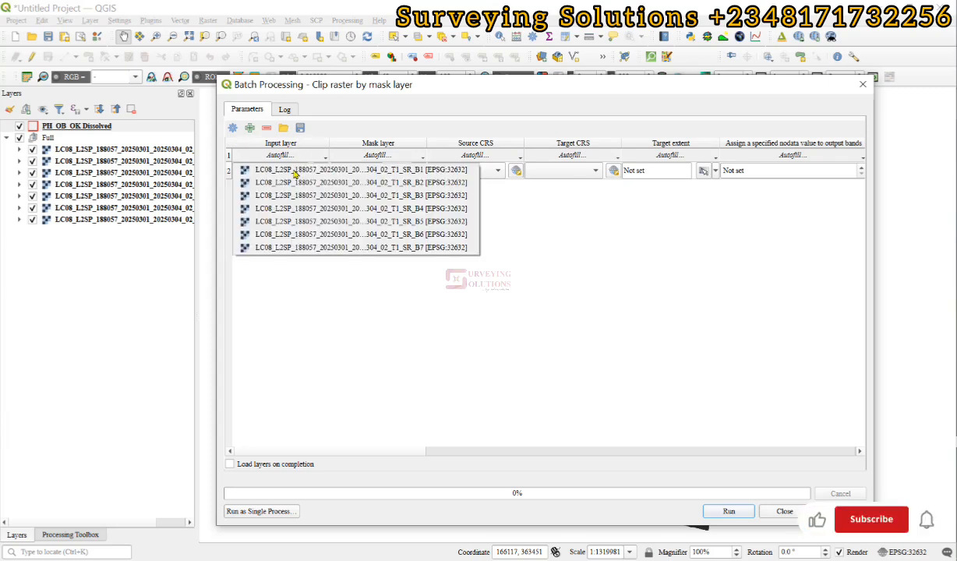
{"action": "left_click", "coordinate": [356, 247]}
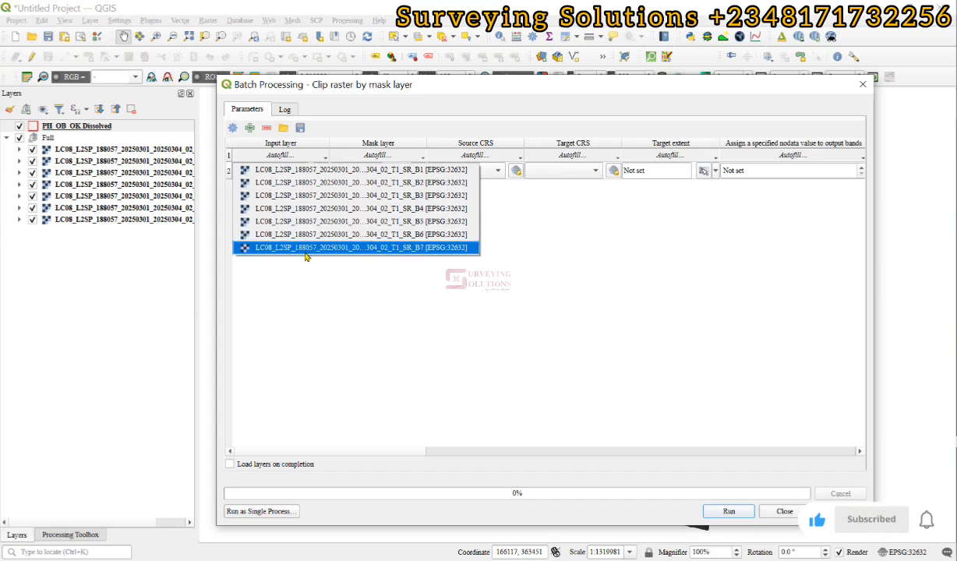
{"action": "left_click", "coordinate": [355, 169]}
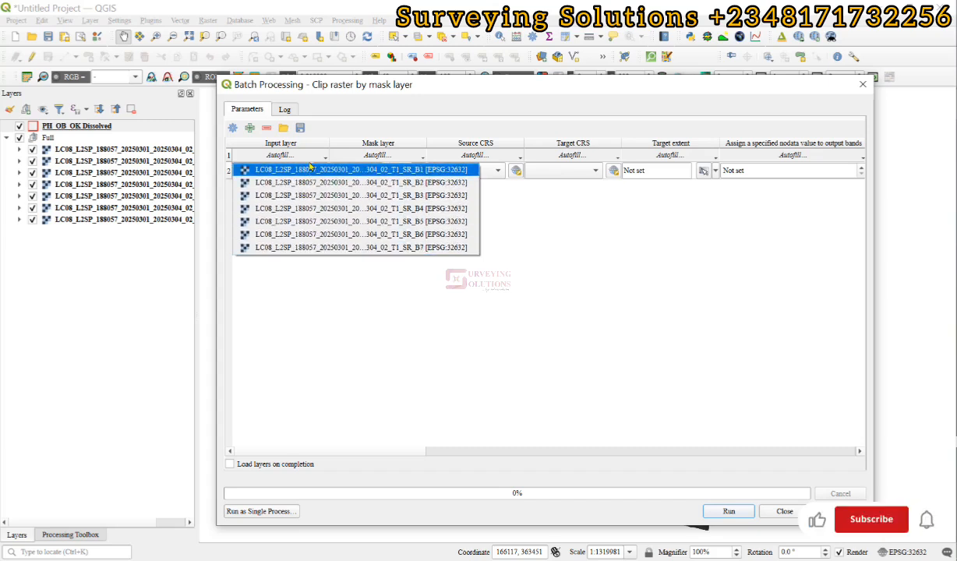
{"action": "left_click", "coordinate": [322, 155]}
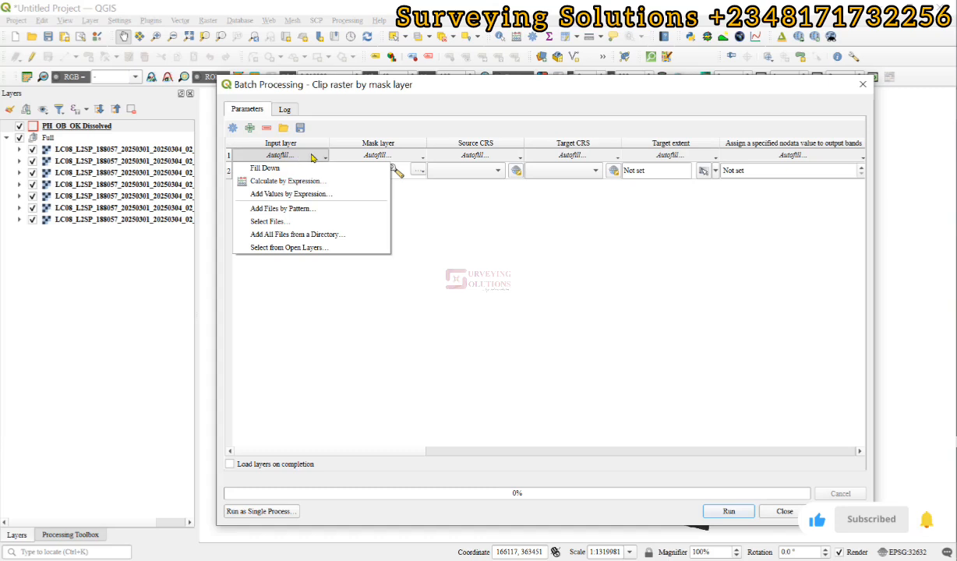
{"action": "mouse_move", "coordinate": [296, 248]}
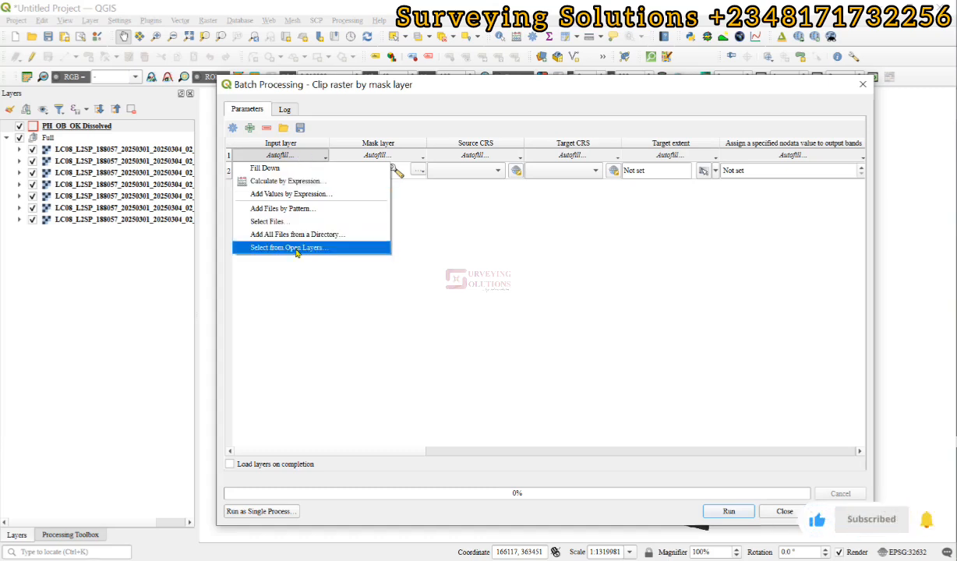
Fill the input column with all seven Landsat band layers from the open layers
{"action": "left_click", "coordinate": [287, 247]}
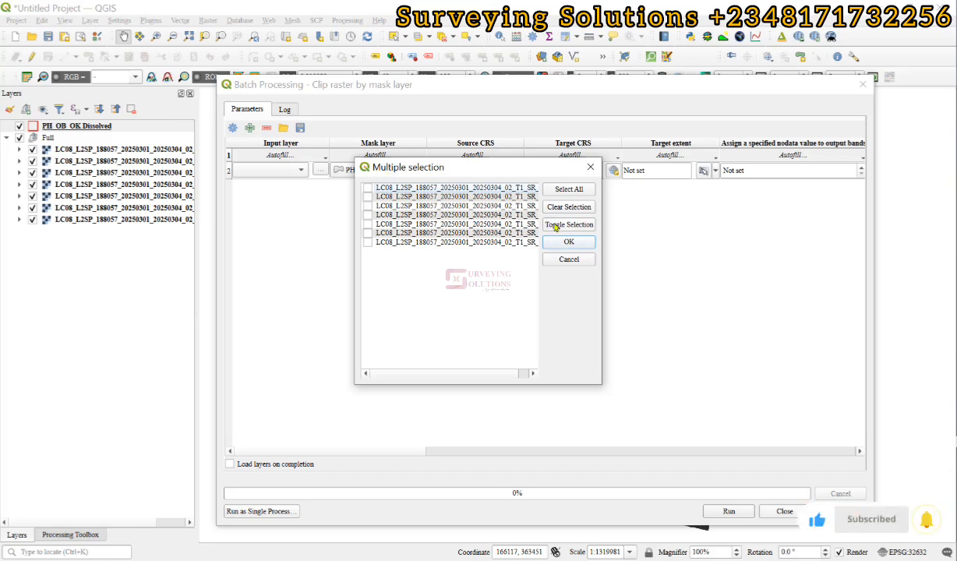
{"action": "left_click", "coordinate": [568, 189]}
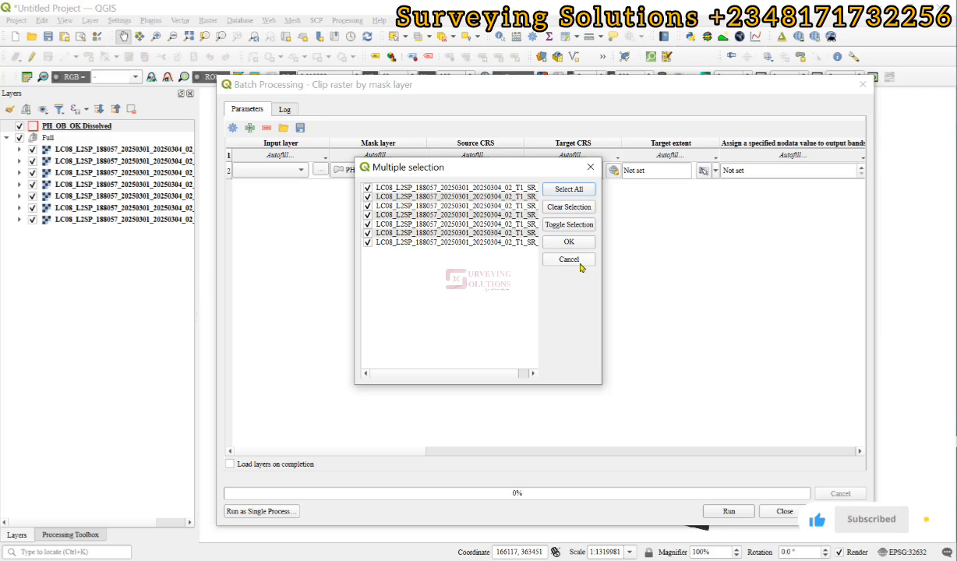
{"action": "left_click", "coordinate": [569, 242]}
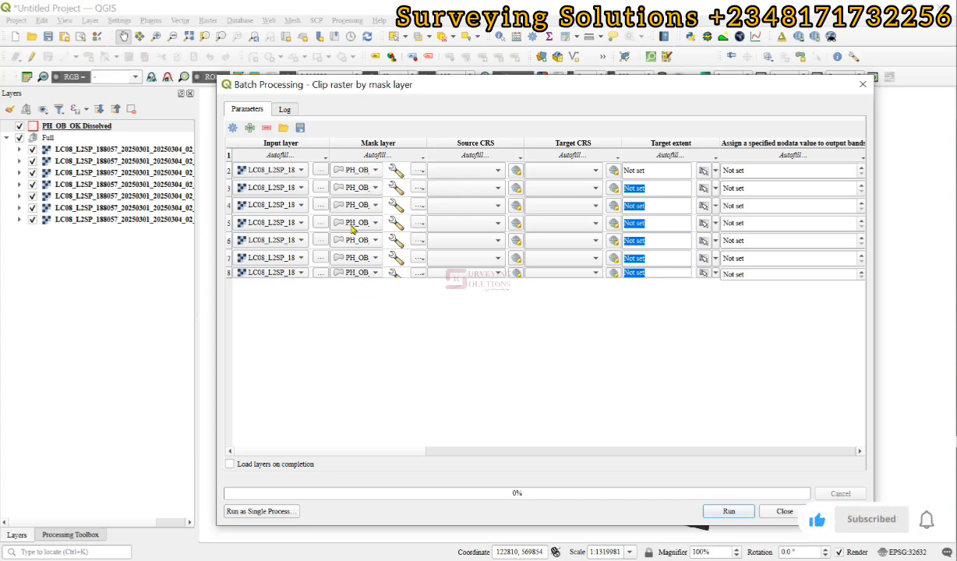
{"action": "mouse_move", "coordinate": [392, 158]}
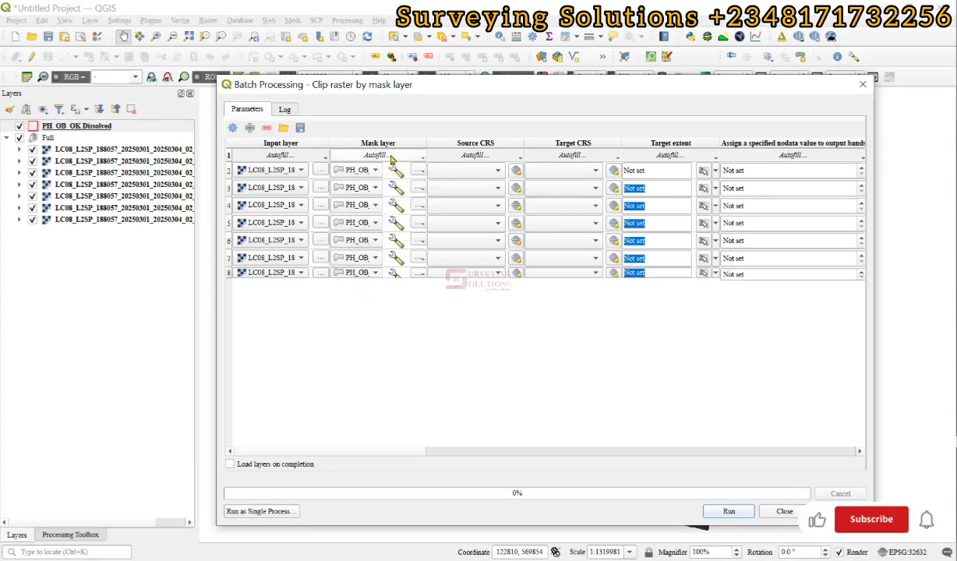
Assign PH_OB_OK Dissolved as the mask layer on all seven batch rows
{"action": "left_click", "coordinate": [375, 154]}
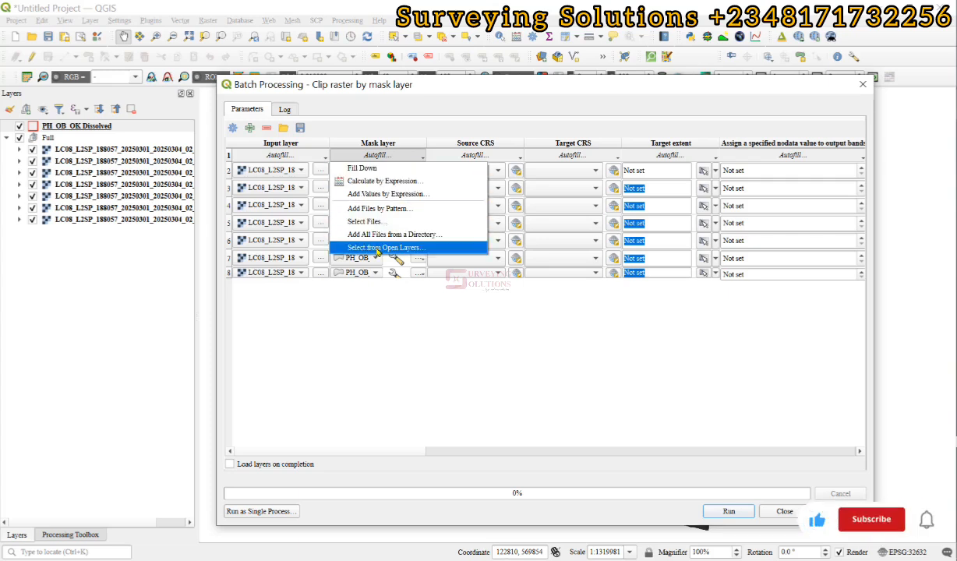
{"action": "left_click", "coordinate": [871, 519]}
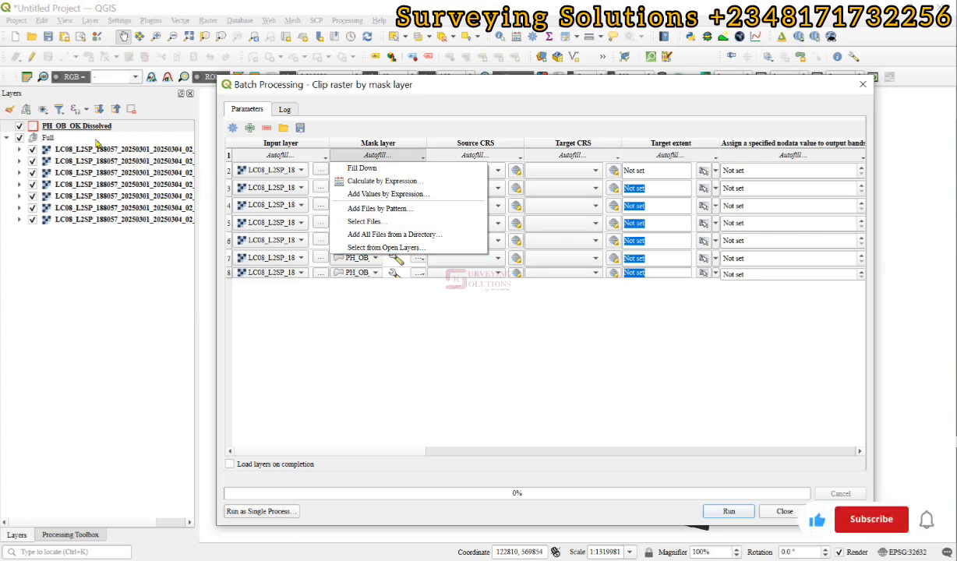
{"action": "mouse_move", "coordinate": [401, 247]}
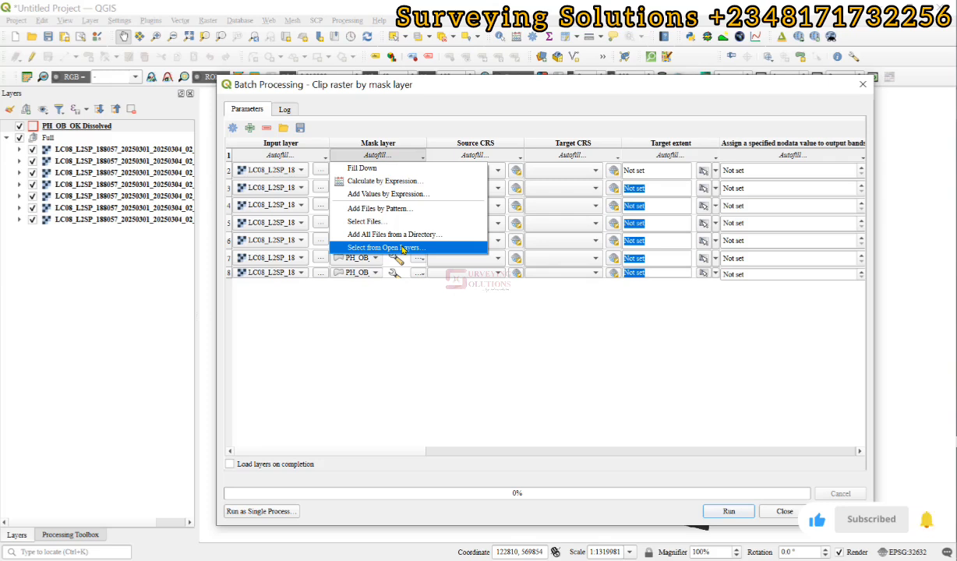
{"action": "left_click", "coordinate": [384, 247]}
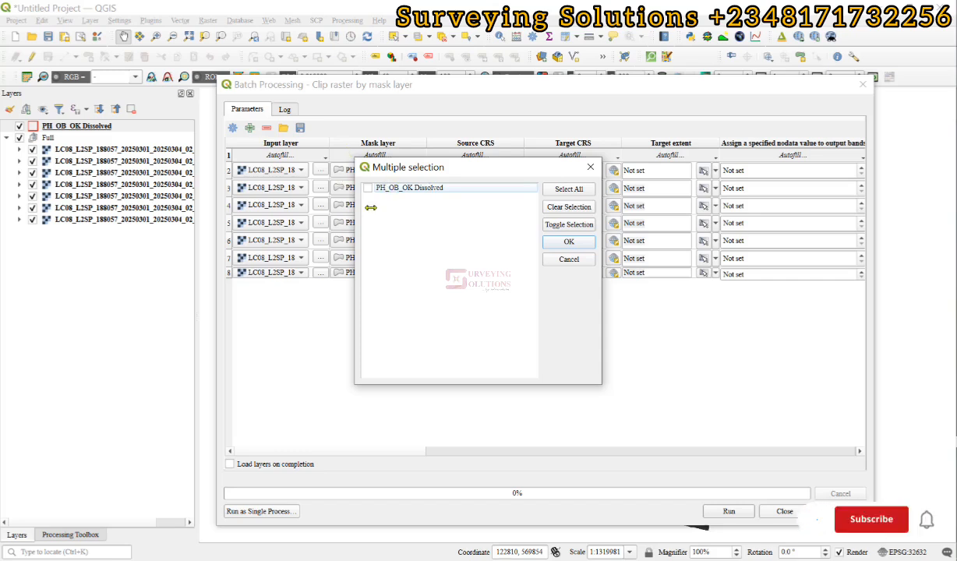
{"action": "left_click", "coordinate": [409, 187]}
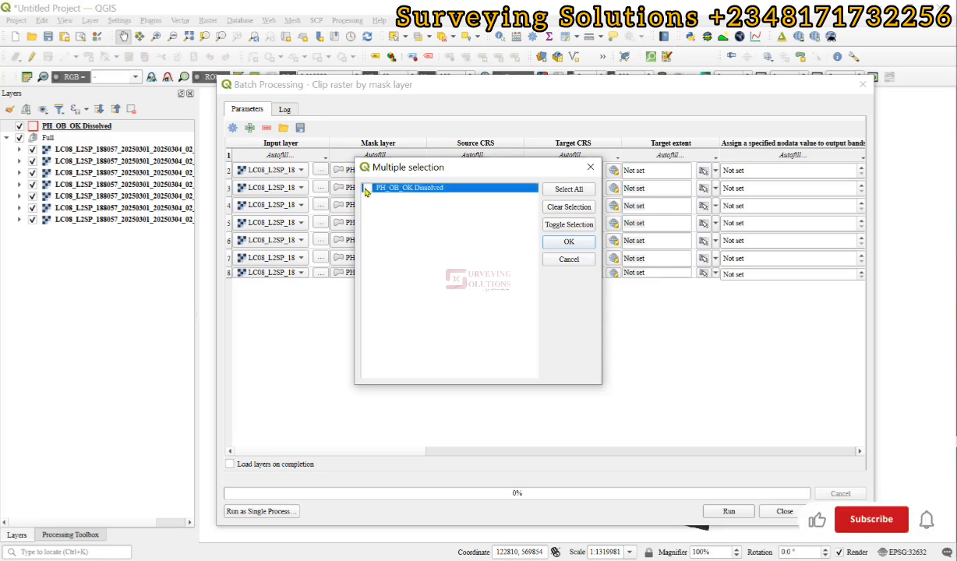
{"action": "left_click", "coordinate": [368, 187]}
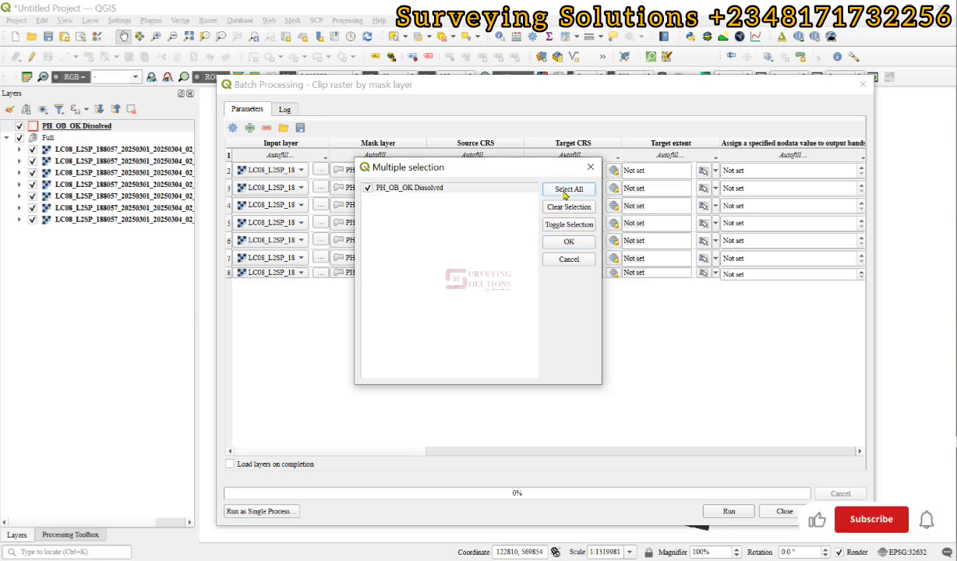
{"action": "left_click", "coordinate": [569, 241]}
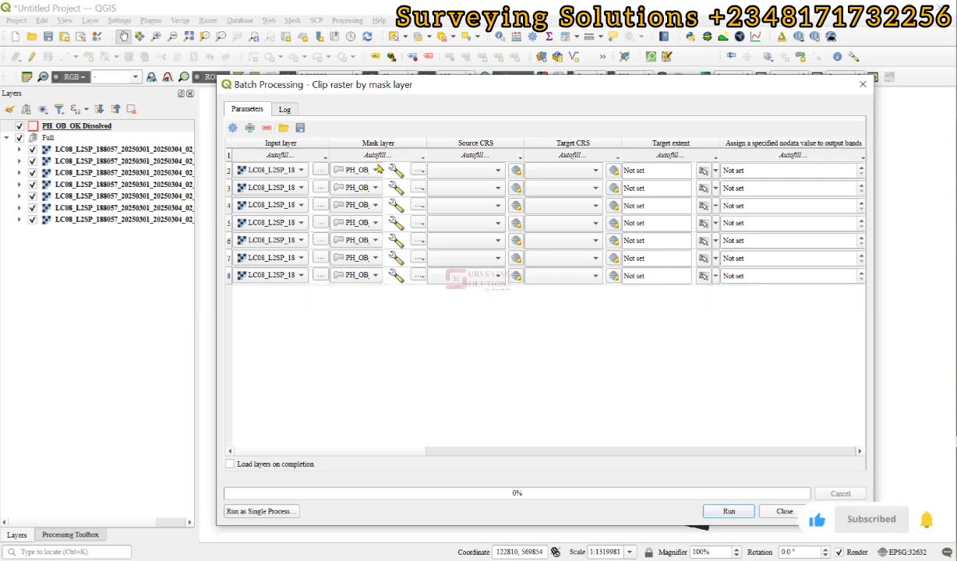
{"action": "left_click", "coordinate": [377, 155]}
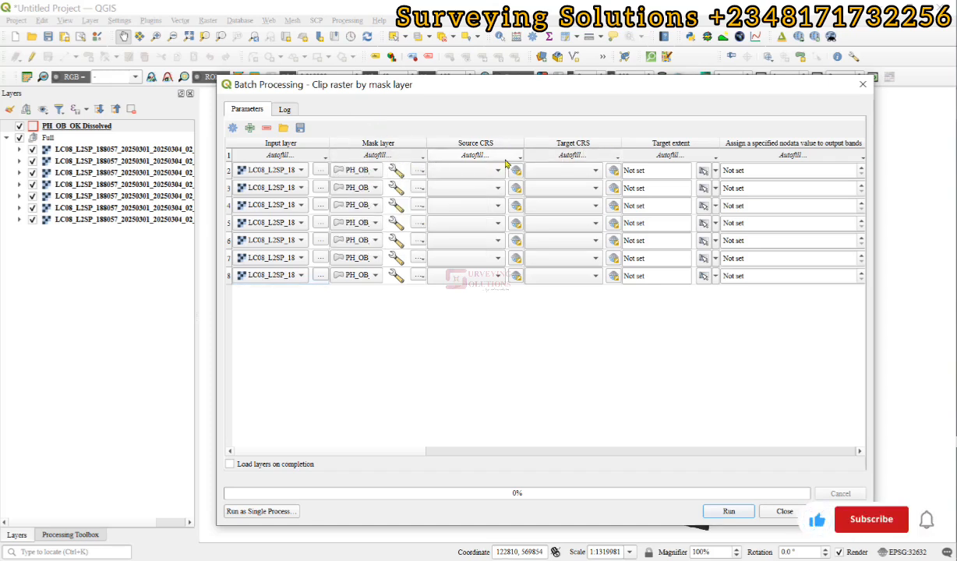
Set row 1's source CRS to project CRS EPSG:32632 and fill it down all rows
{"action": "left_click", "coordinate": [498, 170]}
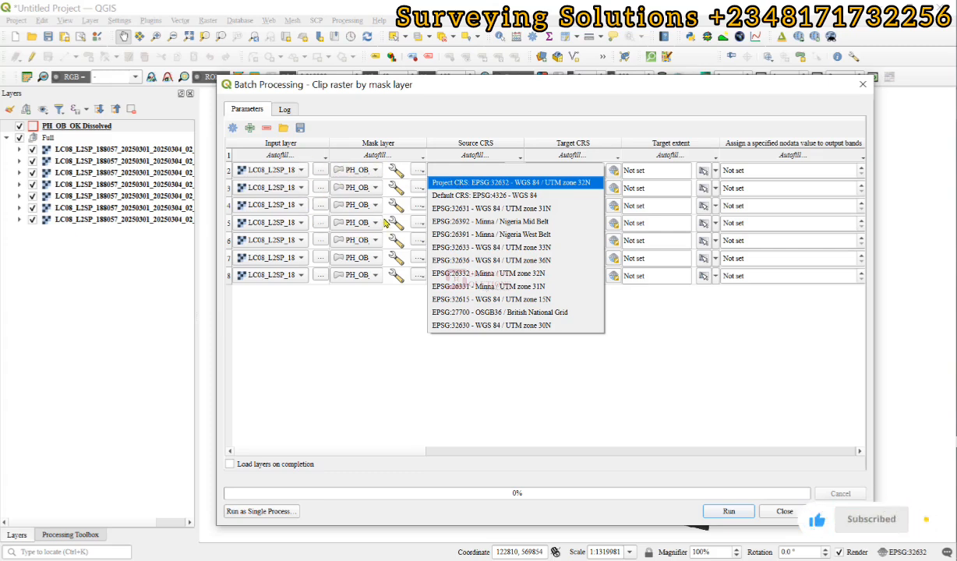
{"action": "mouse_move", "coordinate": [322, 182]}
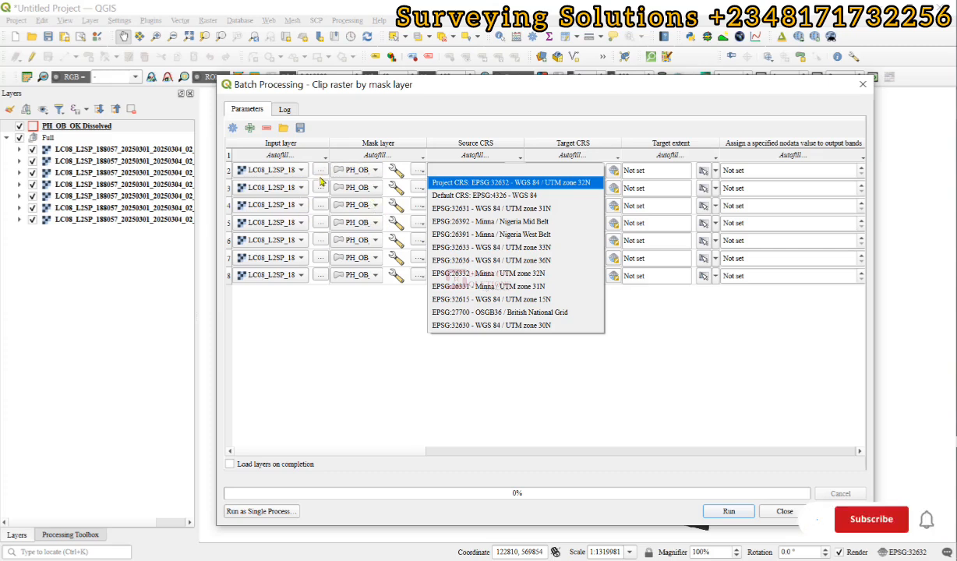
{"action": "left_click", "coordinate": [510, 183]}
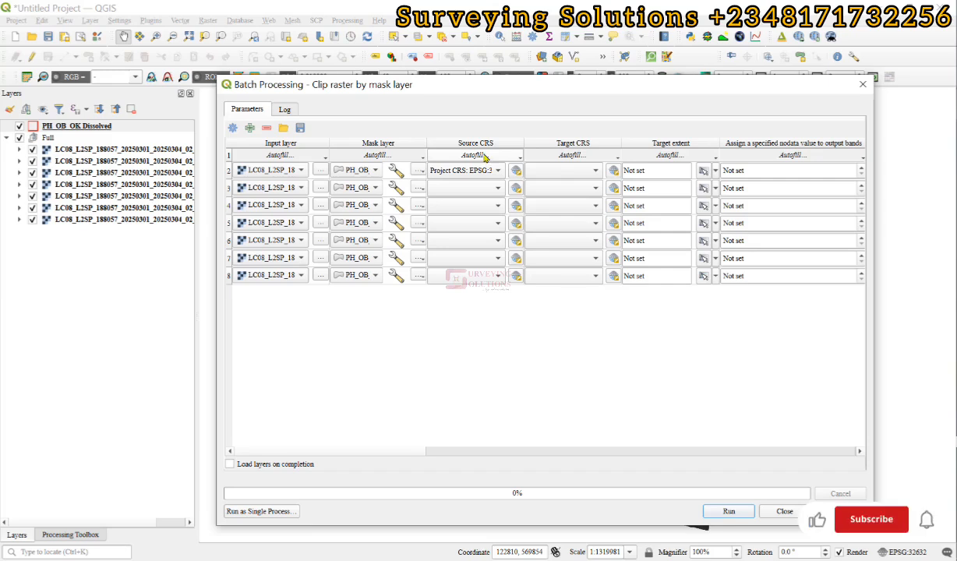
{"action": "left_click", "coordinate": [477, 156]}
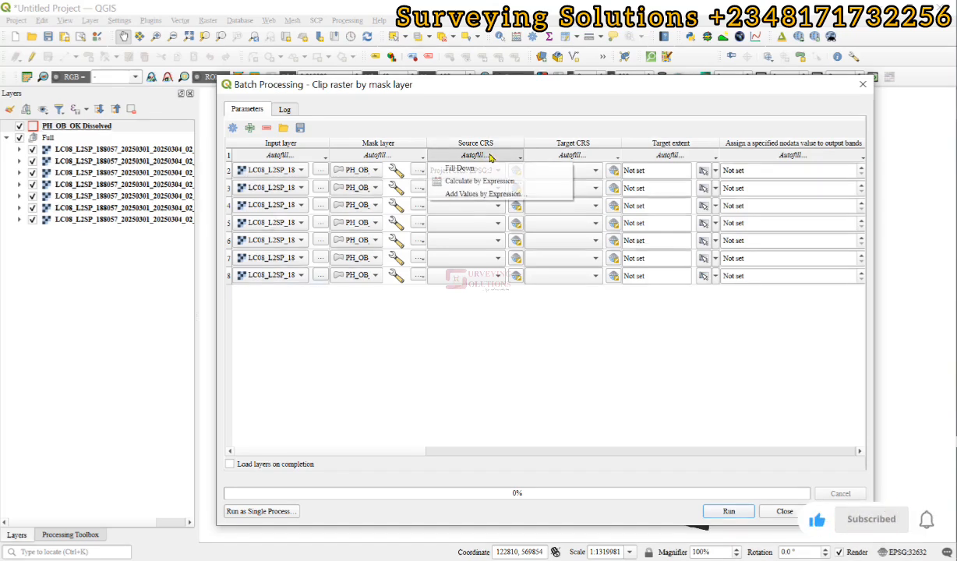
{"action": "mouse_move", "coordinate": [460, 168]}
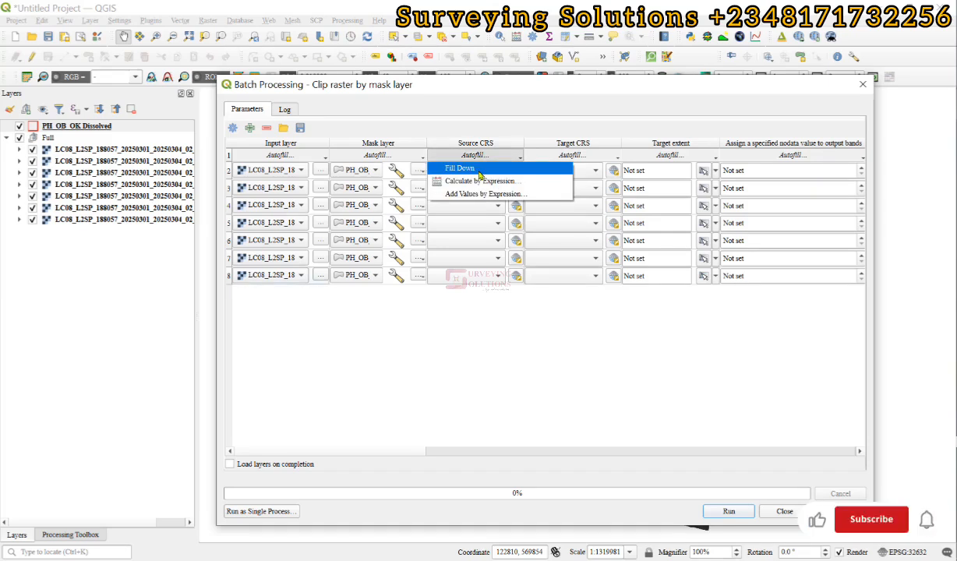
{"action": "left_click", "coordinate": [460, 168]}
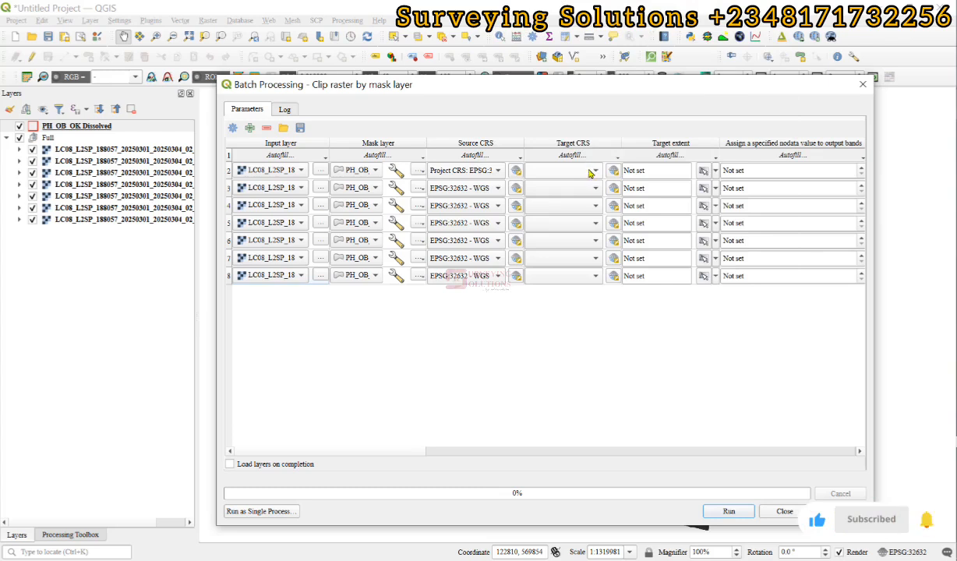
{"action": "left_click", "coordinate": [592, 170]}
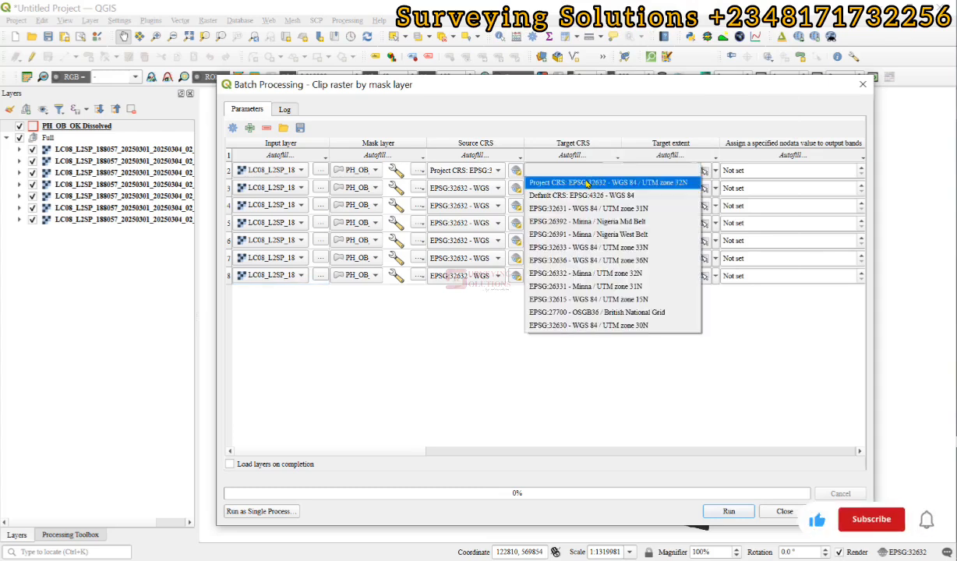
Set row 1's target CRS to EPSG:32632 and fill it down all rows
{"action": "left_click", "coordinate": [608, 183]}
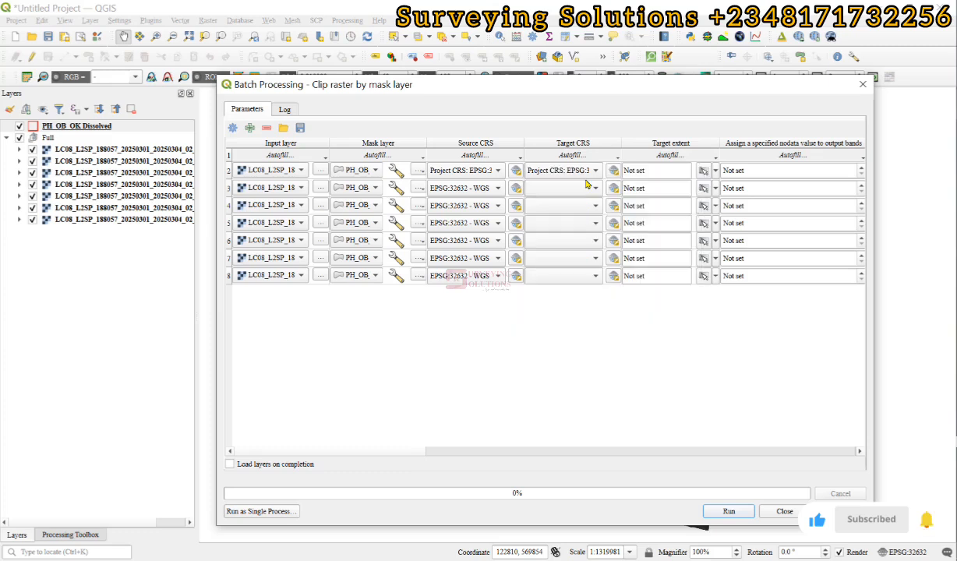
{"action": "left_click", "coordinate": [573, 155]}
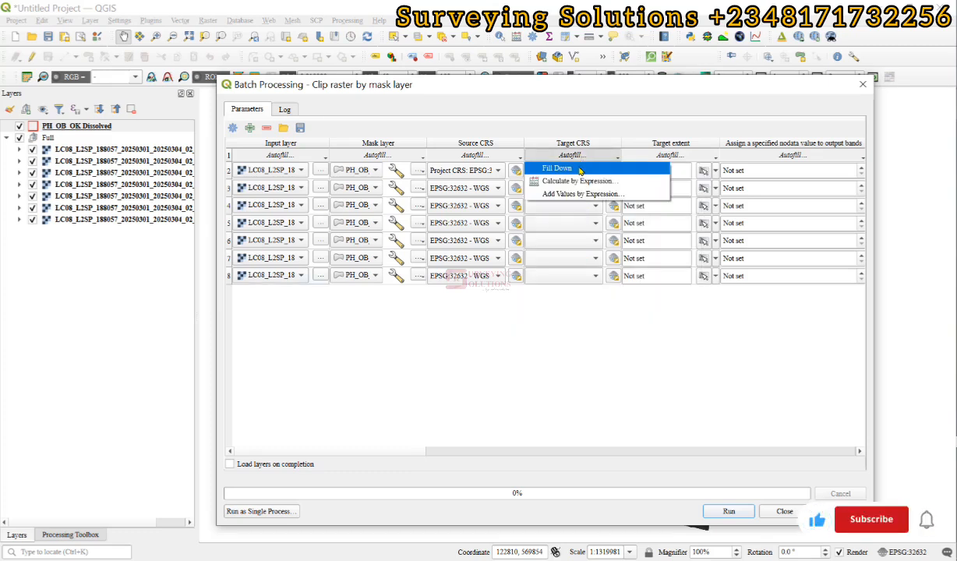
{"action": "left_click", "coordinate": [557, 168]}
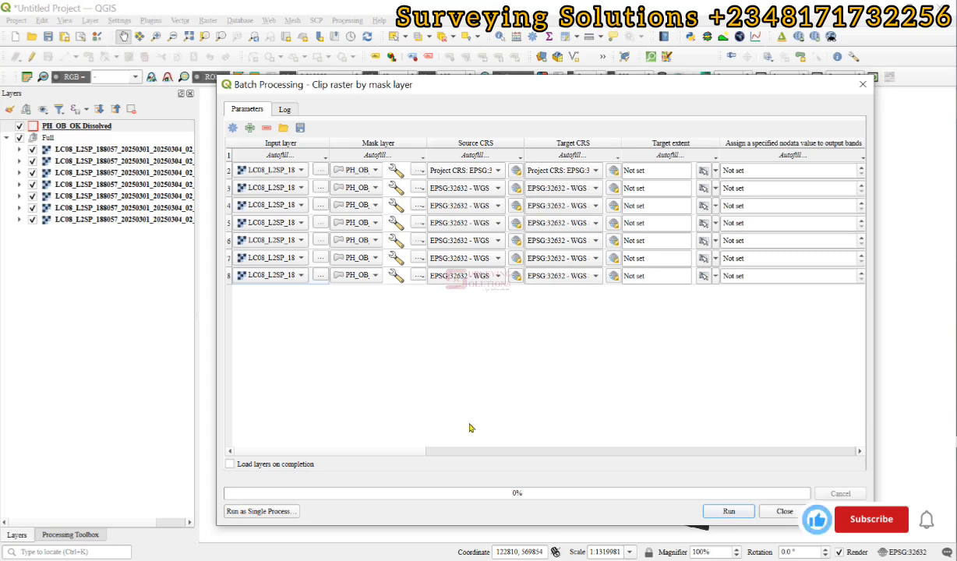
{"action": "mouse_move", "coordinate": [351, 454]}
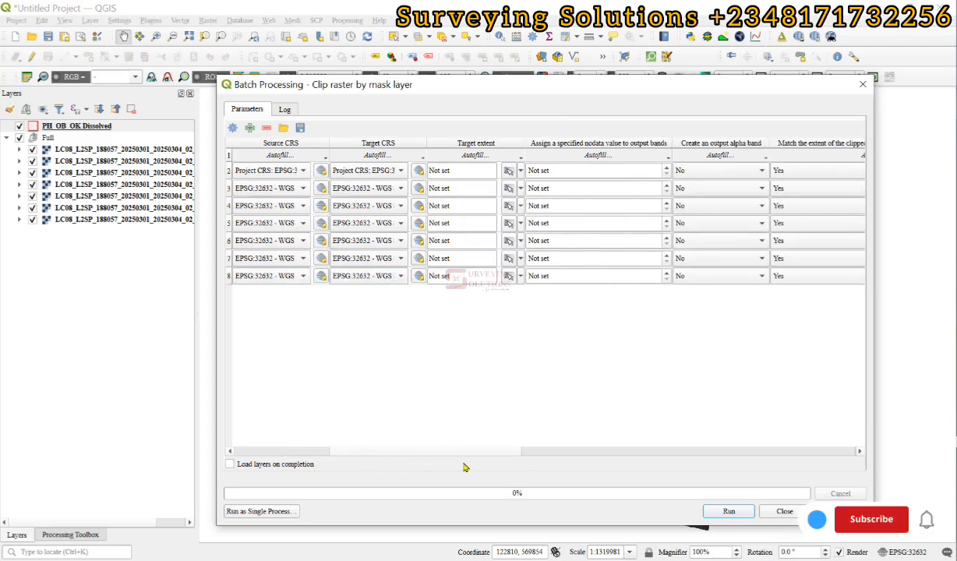
Start naming the first clipped output 'Clipp…' in the Product folder
{"action": "scroll", "scroll_direction": "right", "scroll_amount": 3}
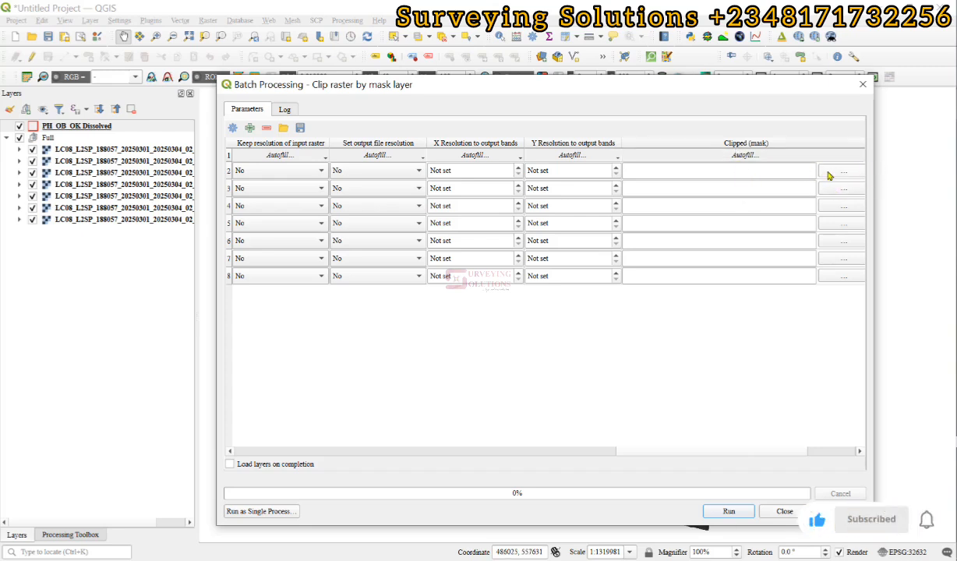
{"action": "left_click", "coordinate": [842, 170]}
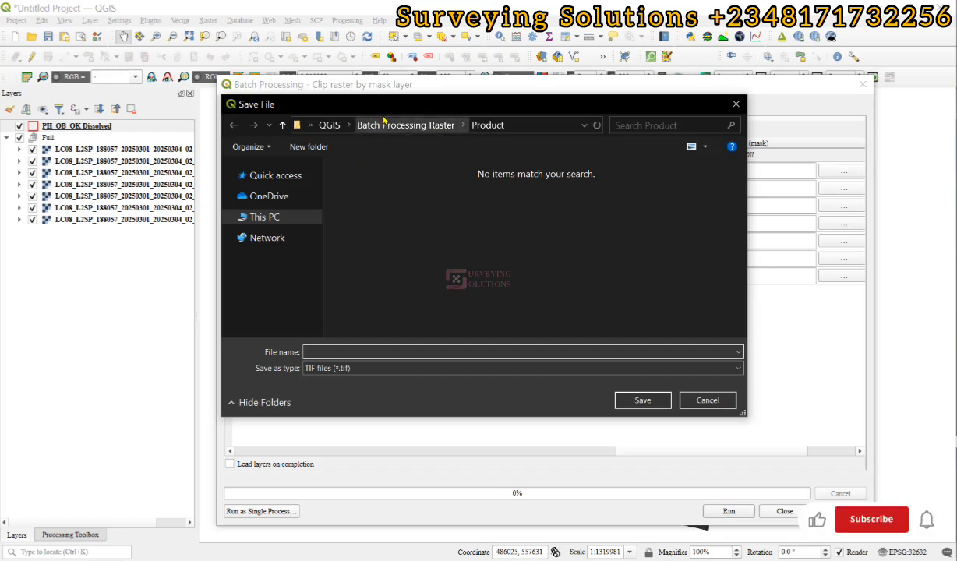
{"action": "left_click", "coordinate": [522, 351]}
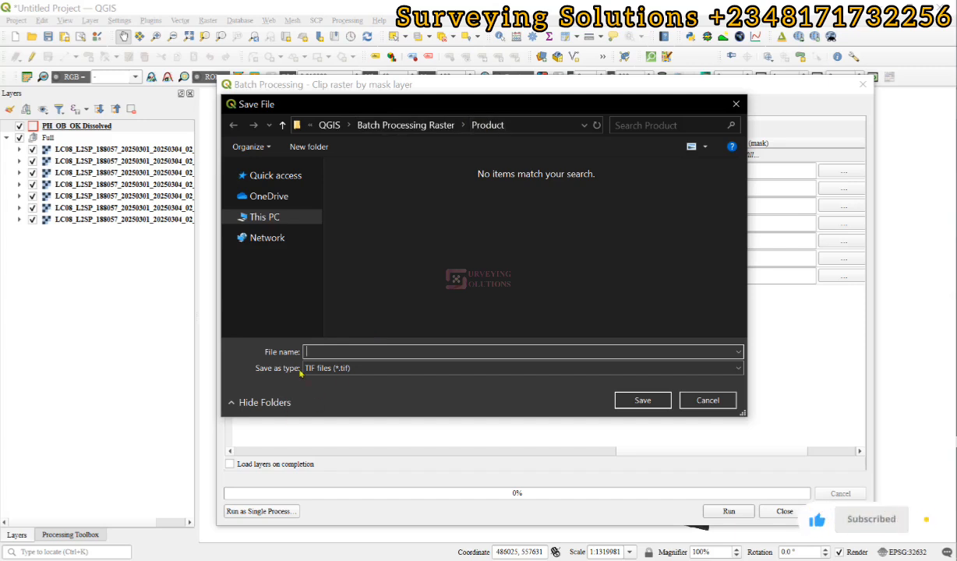
{"action": "type", "text": "C"}
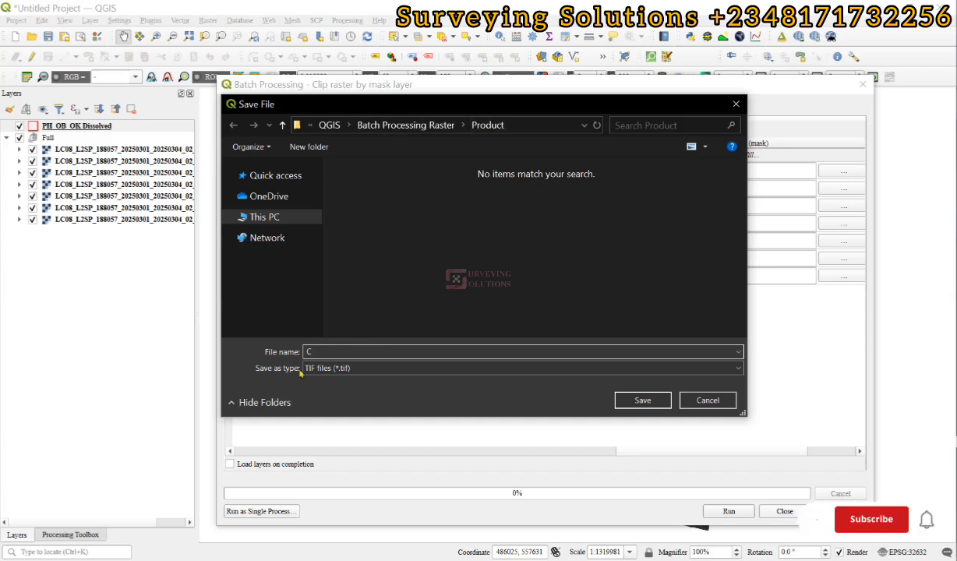
{"action": "type", "text": "lipp"}
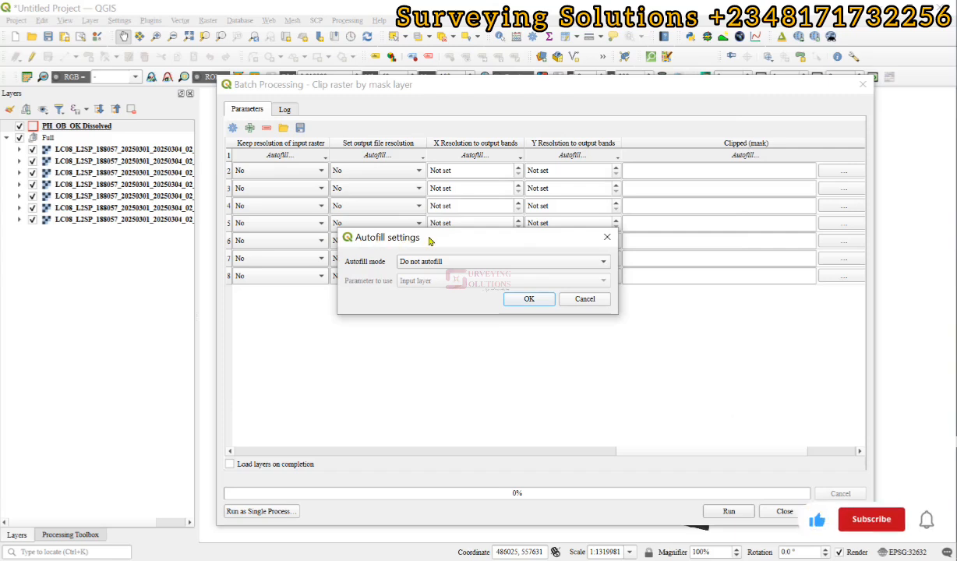
Set output autofill mode to Fill with parameter values, based on Input layer
{"action": "left_click", "coordinate": [870, 519]}
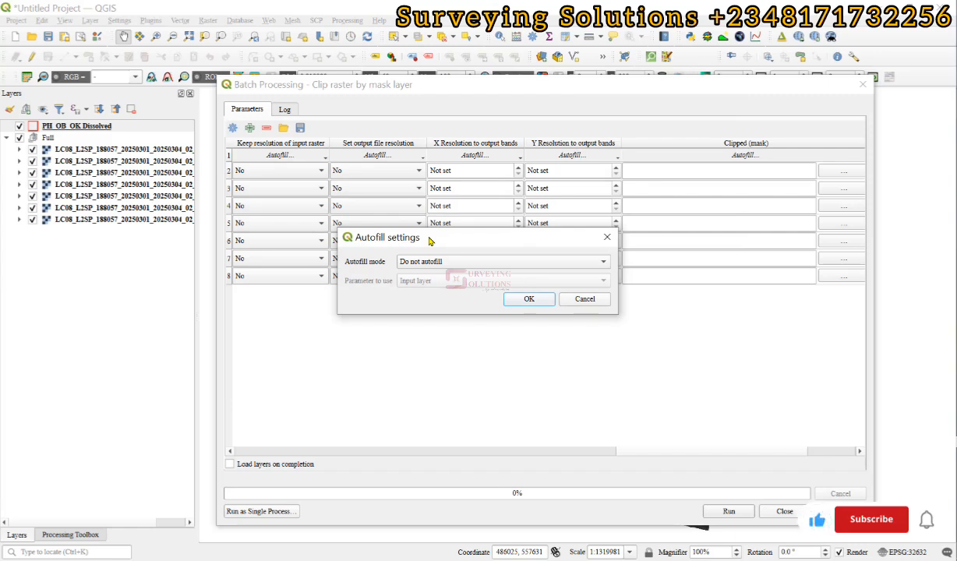
{"action": "left_click", "coordinate": [871, 519]}
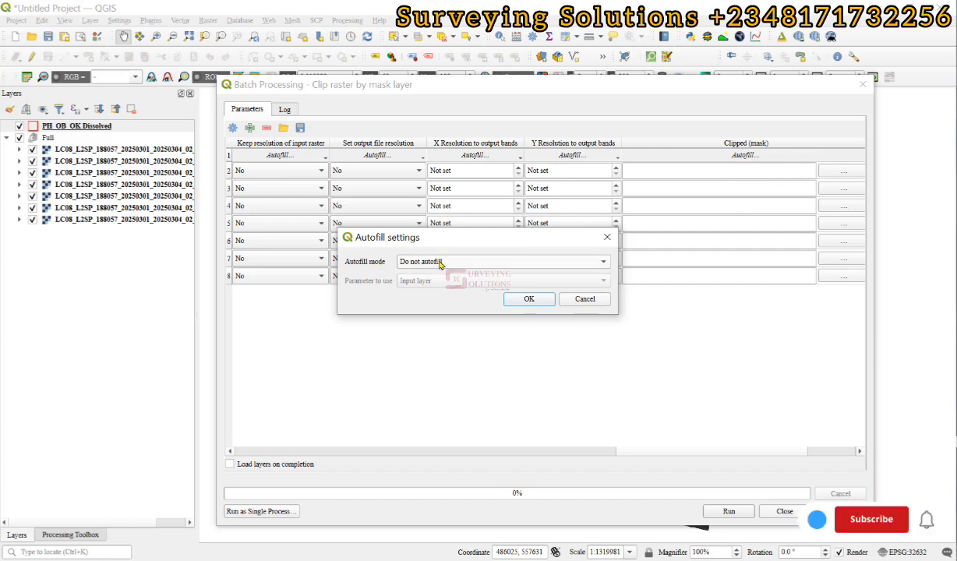
{"action": "left_click", "coordinate": [503, 261]}
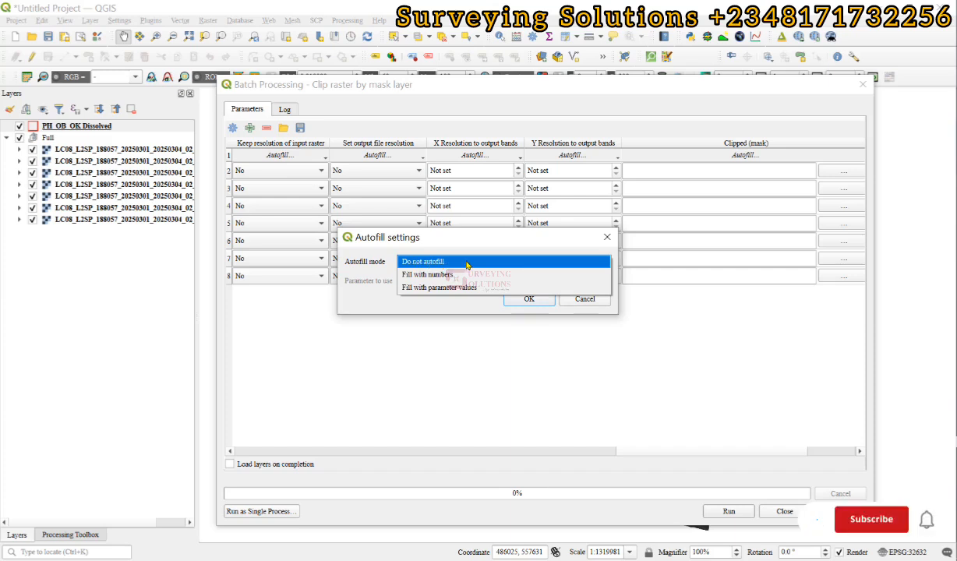
{"action": "left_click", "coordinate": [439, 287]}
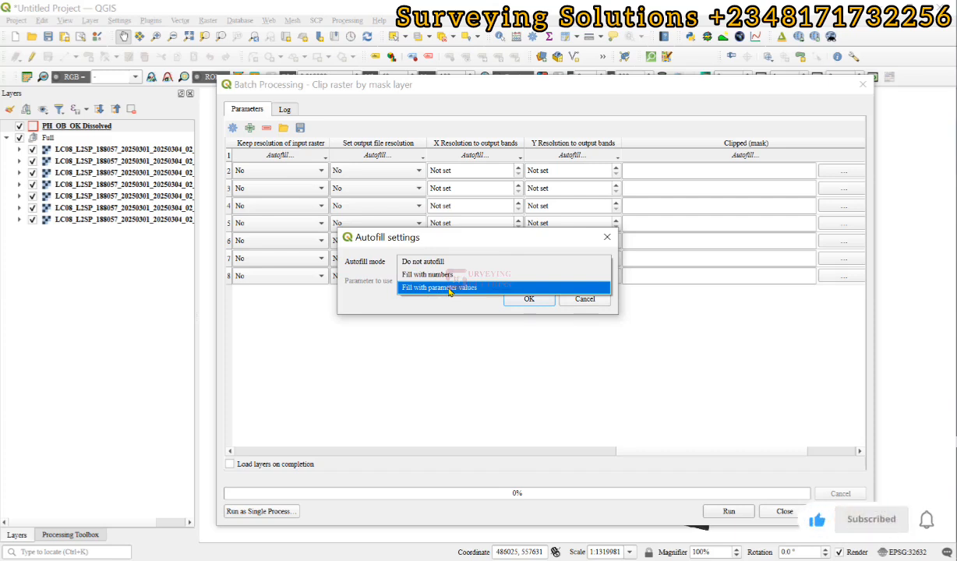
{"action": "left_click", "coordinate": [439, 287]}
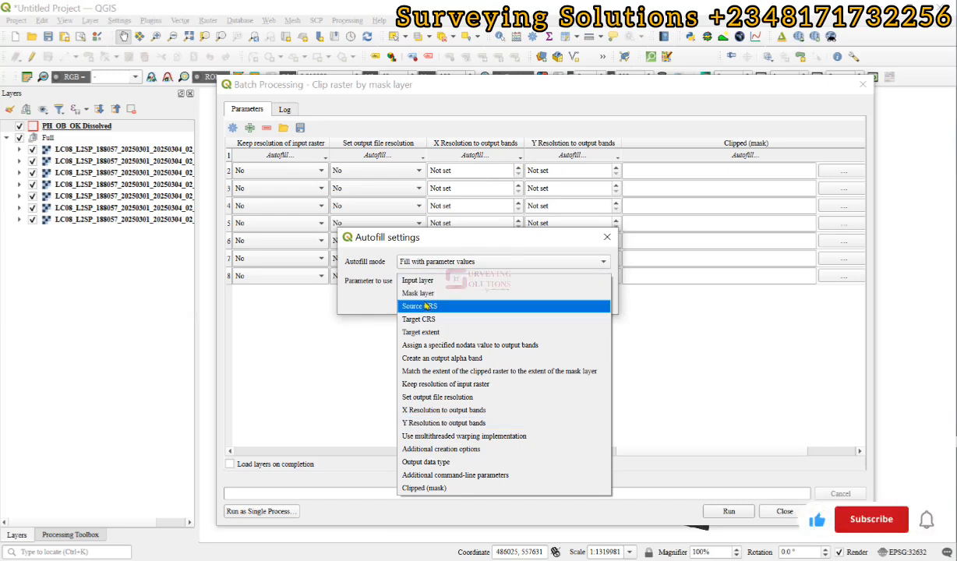
{"action": "mouse_move", "coordinate": [417, 293]}
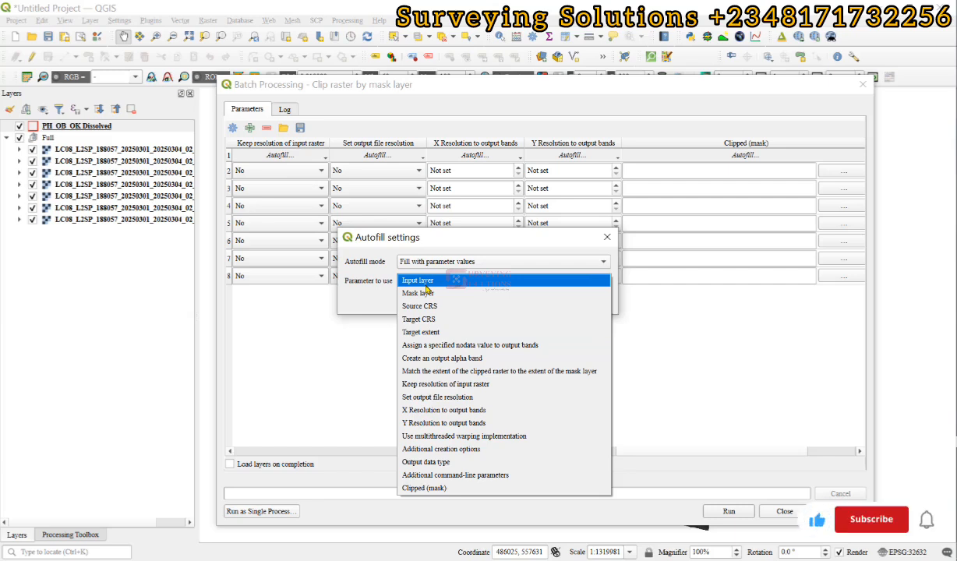
{"action": "left_click", "coordinate": [871, 519]}
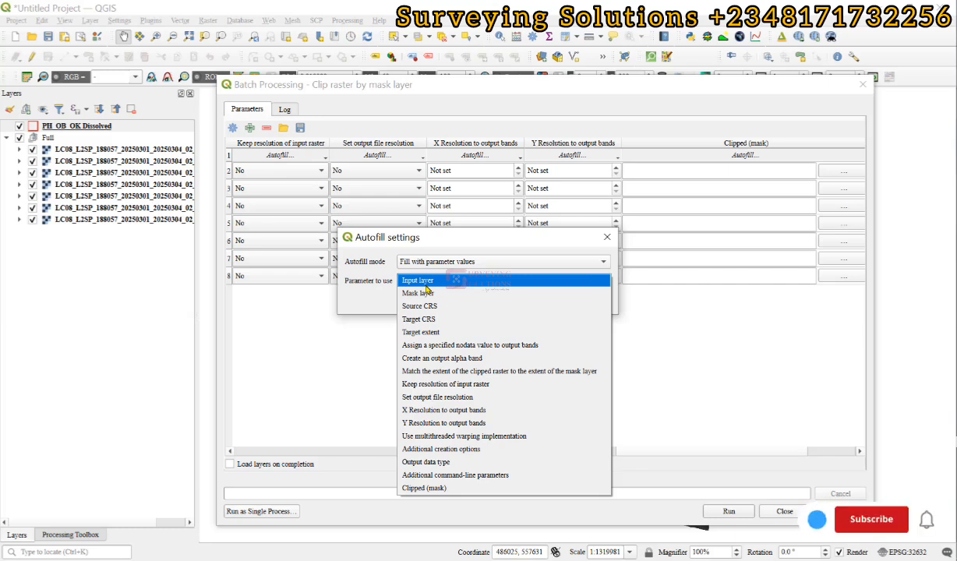
{"action": "left_click", "coordinate": [417, 280]}
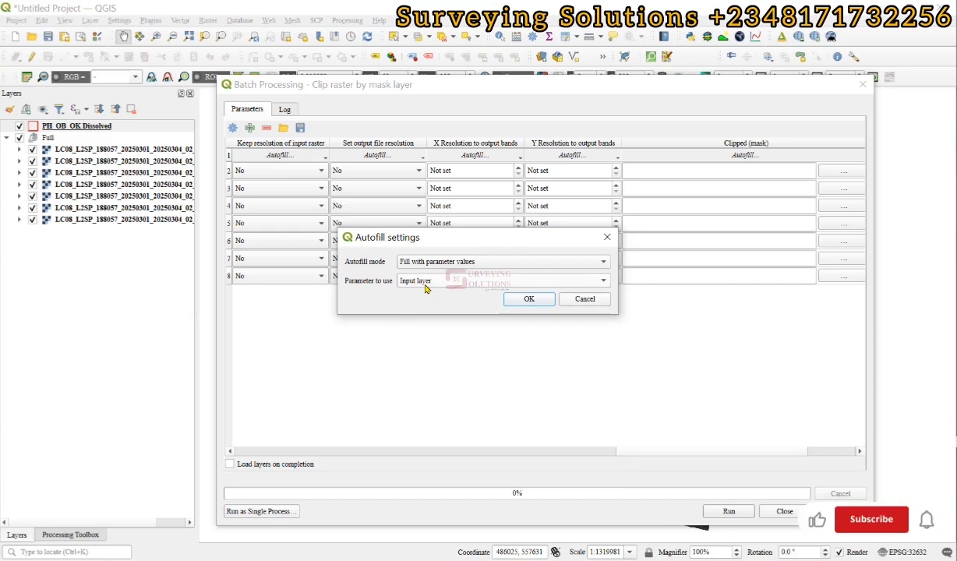
{"action": "left_click", "coordinate": [871, 519]}
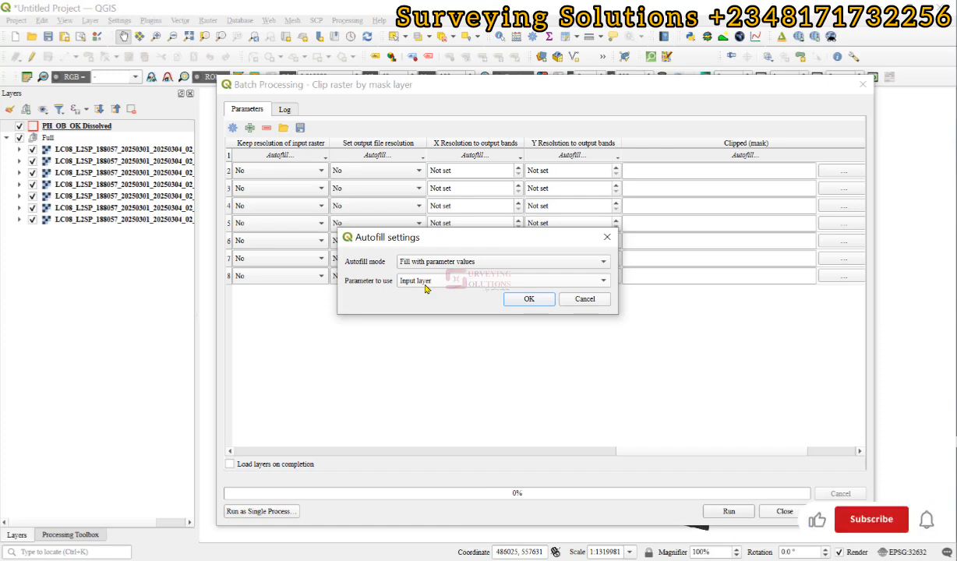
{"action": "left_click", "coordinate": [871, 519]}
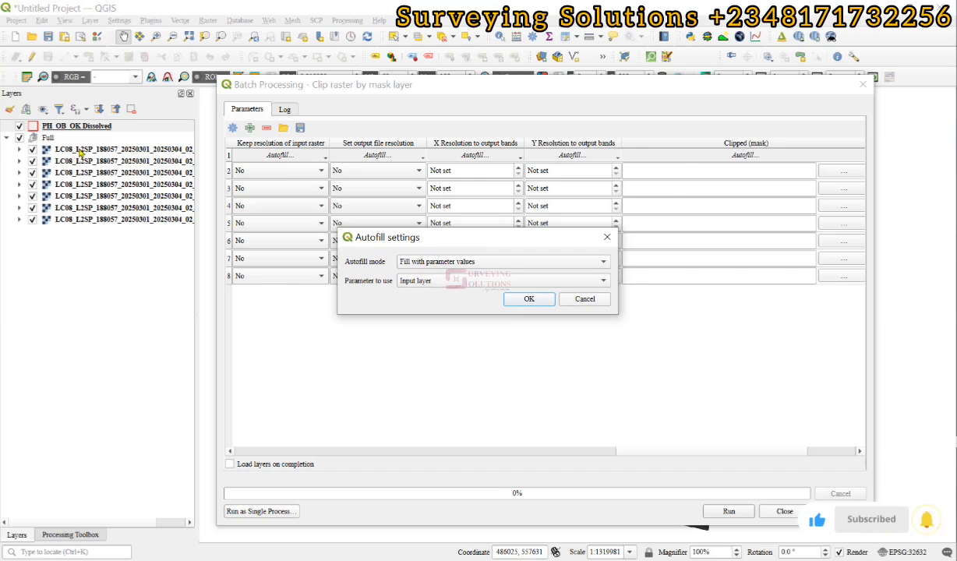
{"action": "mouse_move", "coordinate": [88, 236]}
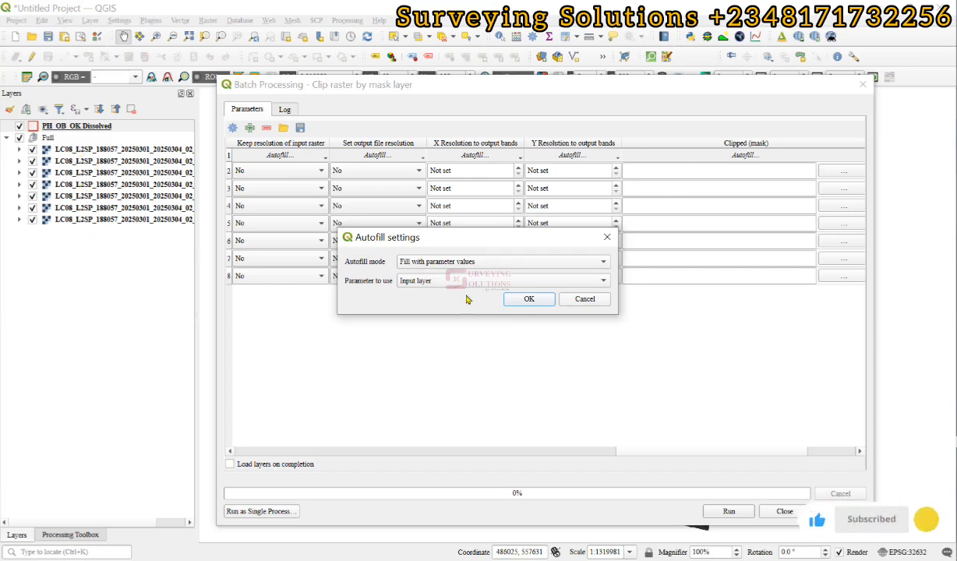
Apply autofill to generate B1–B7 output names and enable loading layers on completion
{"action": "left_click", "coordinate": [528, 299]}
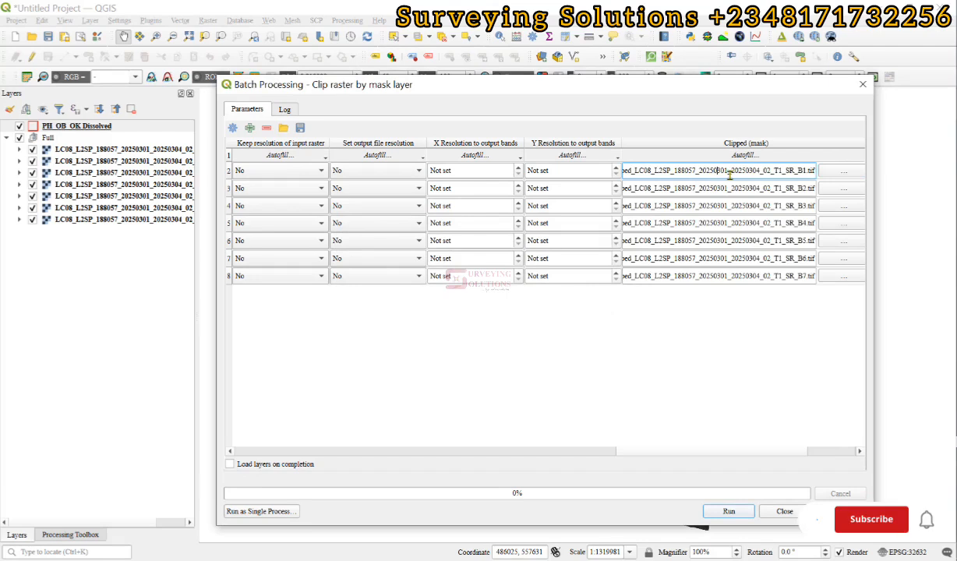
{"action": "left_click", "coordinate": [871, 519]}
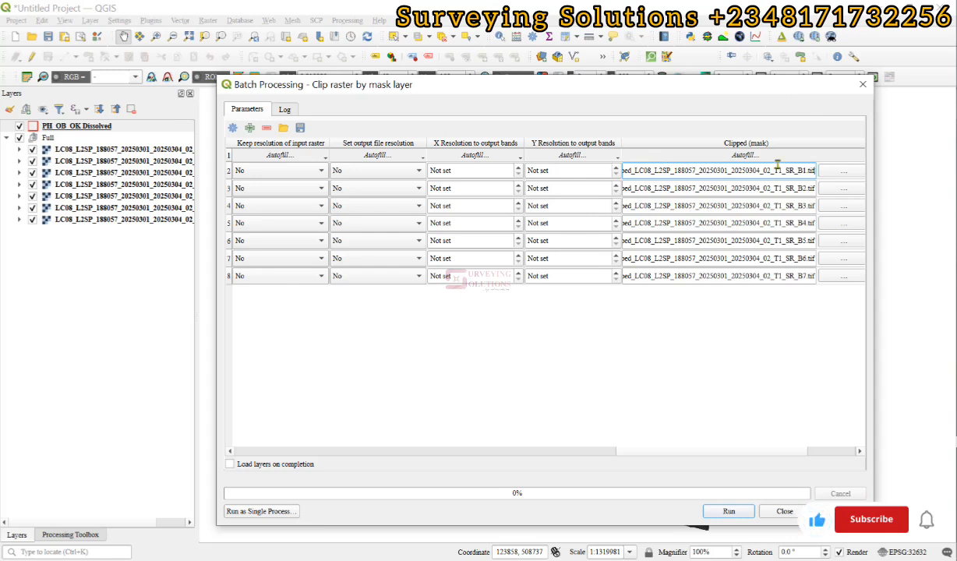
{"action": "left_click", "coordinate": [871, 519]}
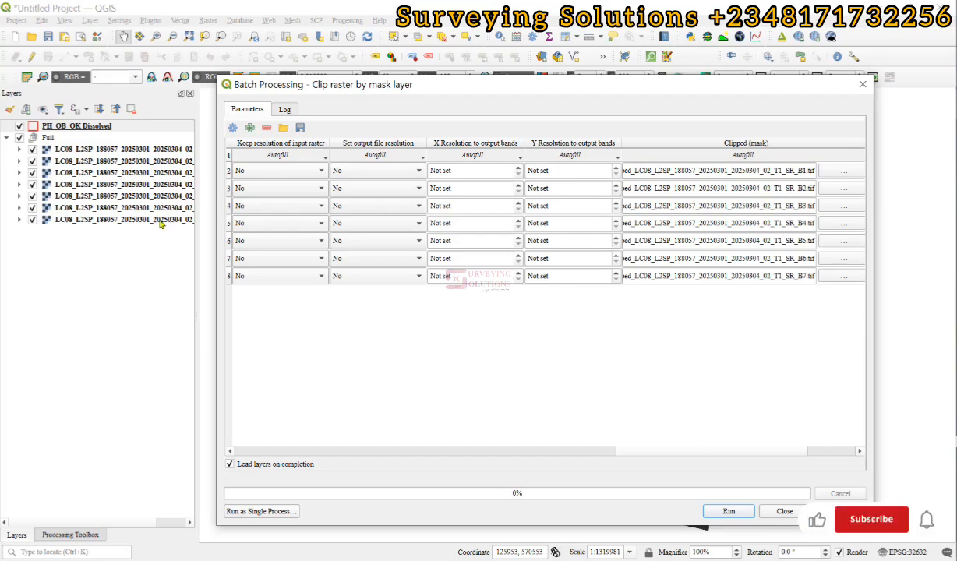
Run the seven-band batch clip, then close the batch window
{"action": "left_click", "coordinate": [727, 511]}
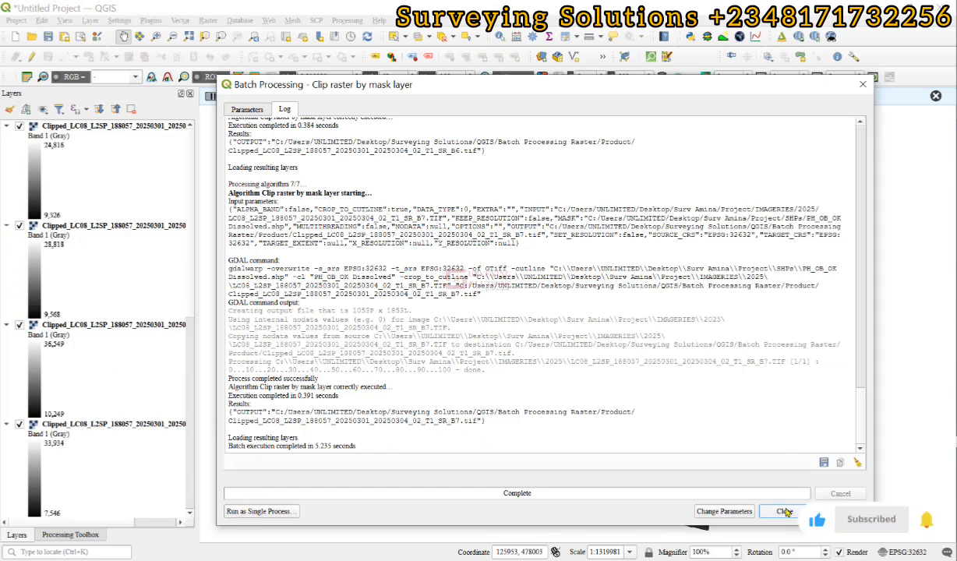
{"action": "left_click", "coordinate": [785, 512]}
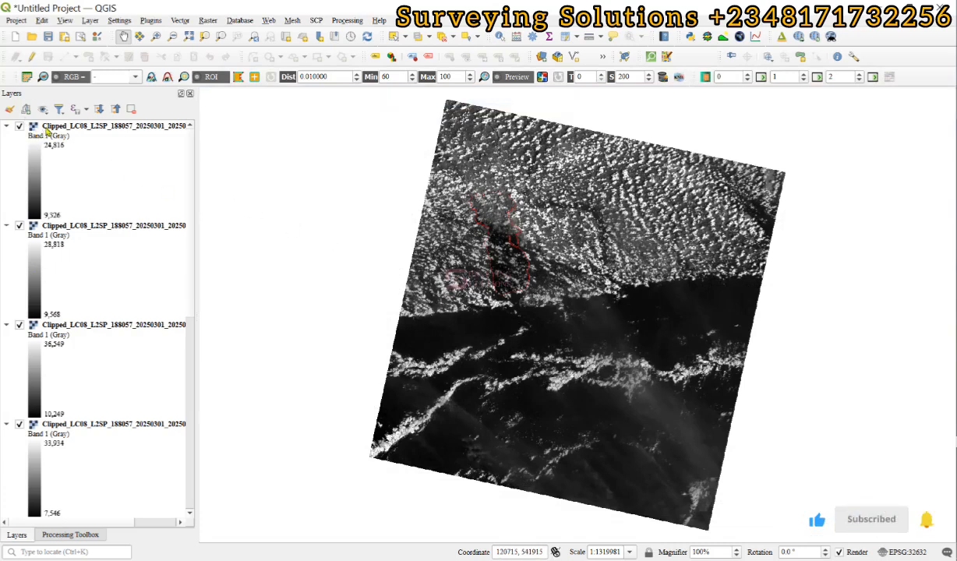
{"action": "mouse_move", "coordinate": [121, 125]}
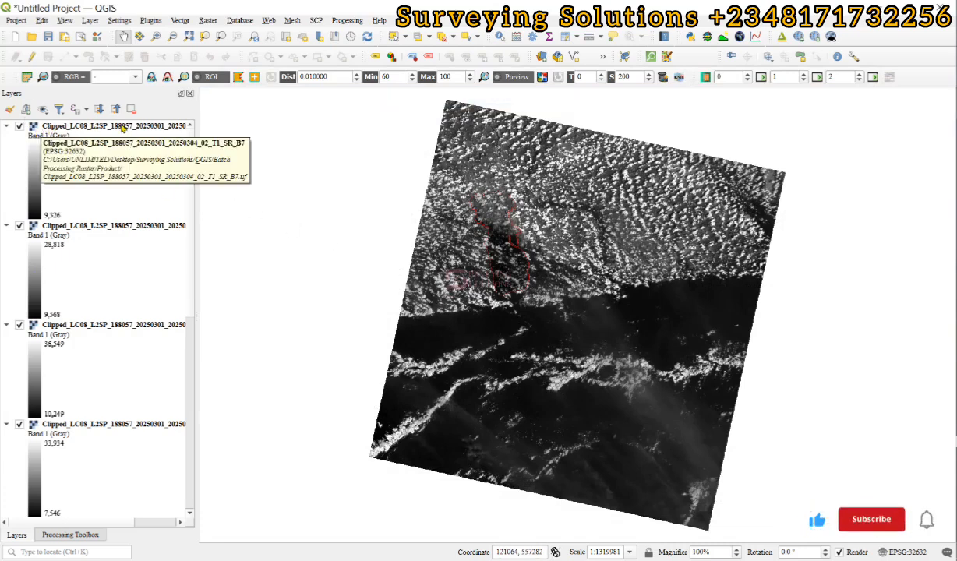
Hide the Full band group and zoom the map to PH_OB_OK Dissolved
{"action": "left_click", "coordinate": [871, 519]}
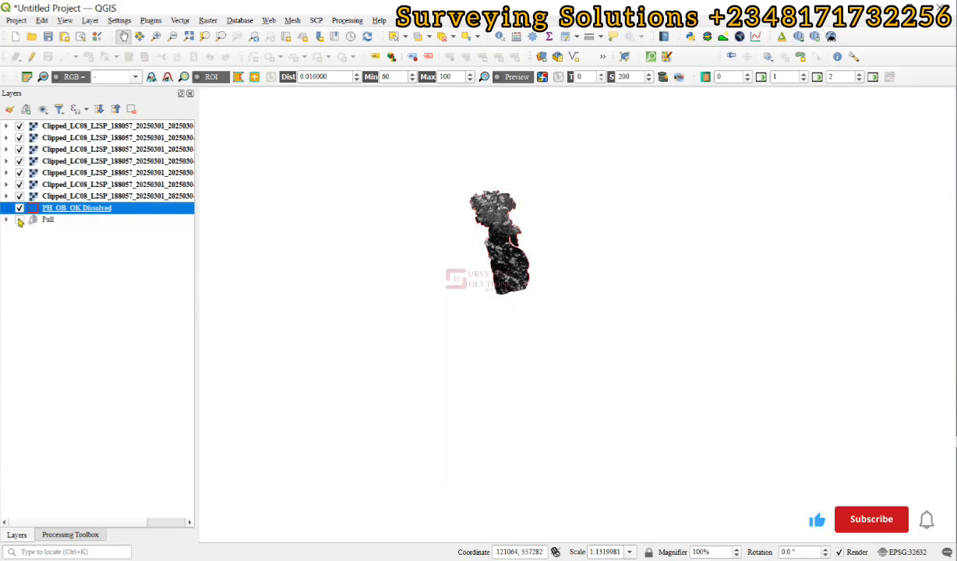
{"action": "right_click", "coordinate": [58, 126]}
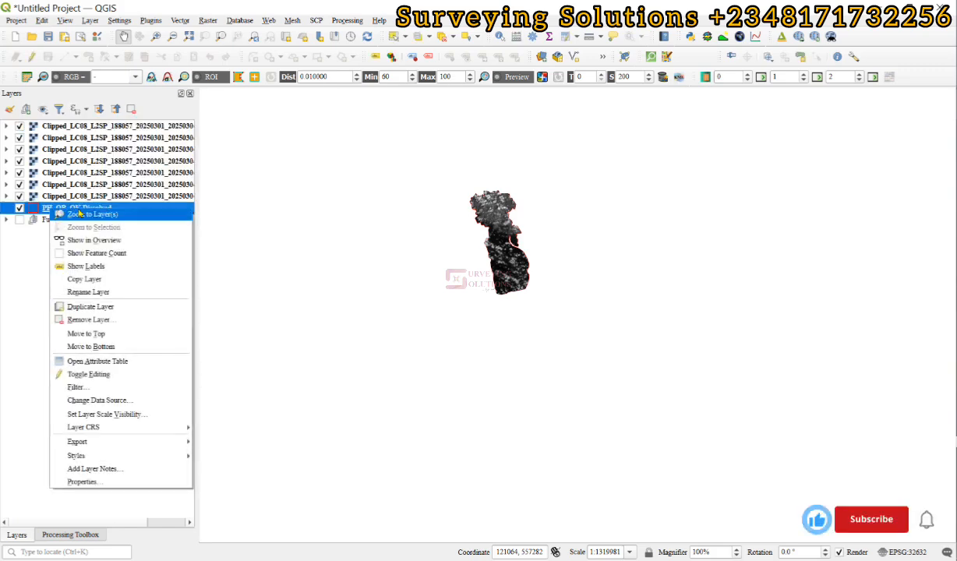
{"action": "left_click", "coordinate": [88, 214]}
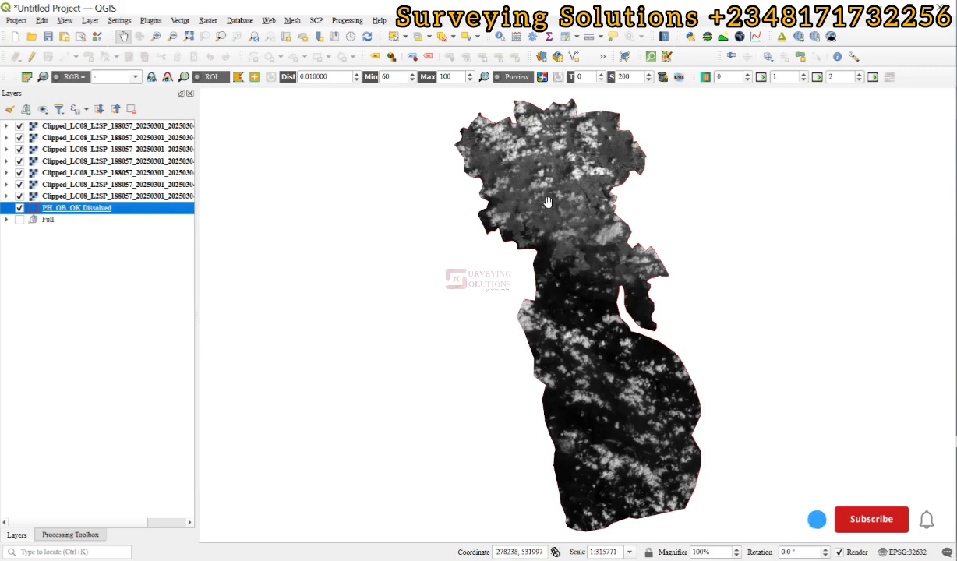
{"action": "left_click", "coordinate": [871, 519]}
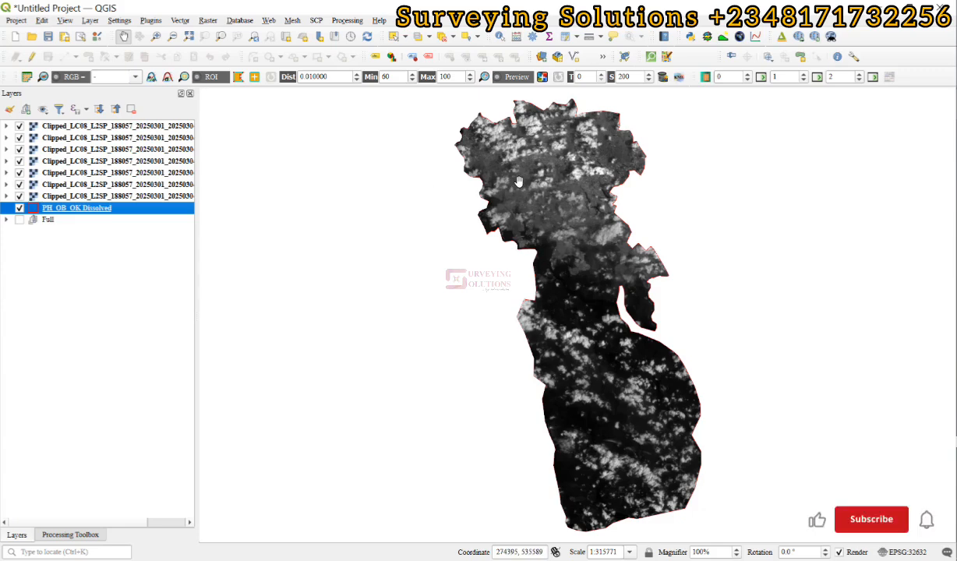
{"action": "left_click", "coordinate": [871, 519]}
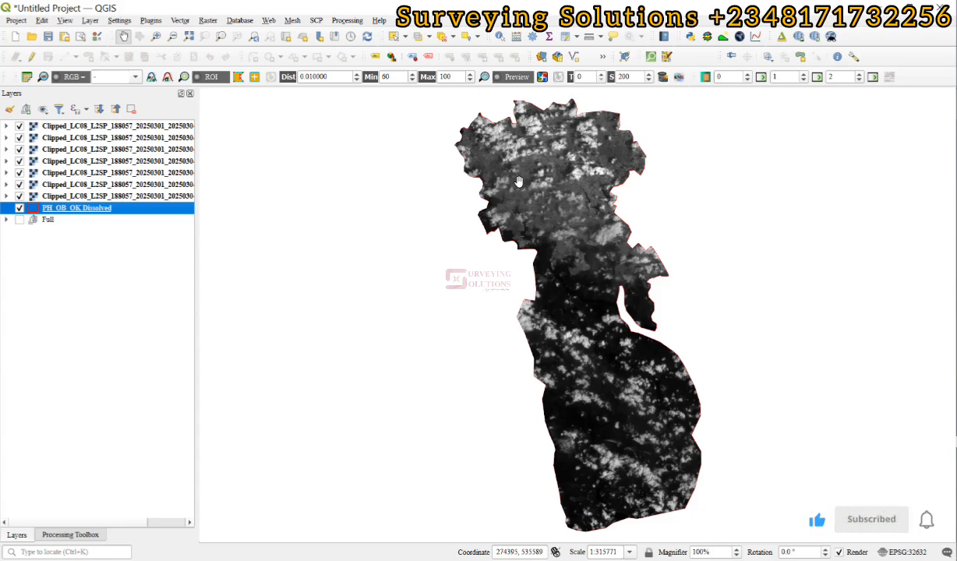
{"action": "mouse_move", "coordinate": [536, 140]}
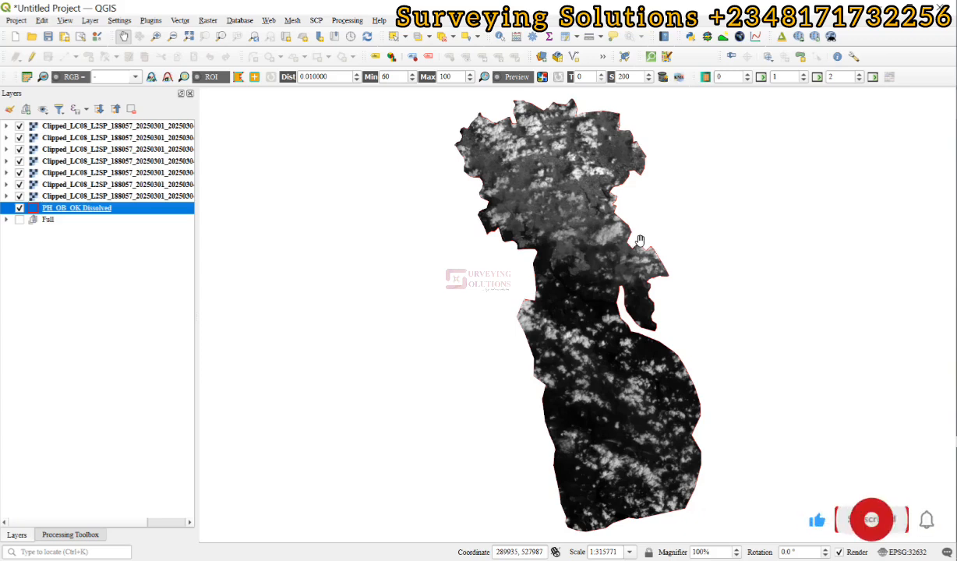
{"action": "left_click", "coordinate": [871, 519]}
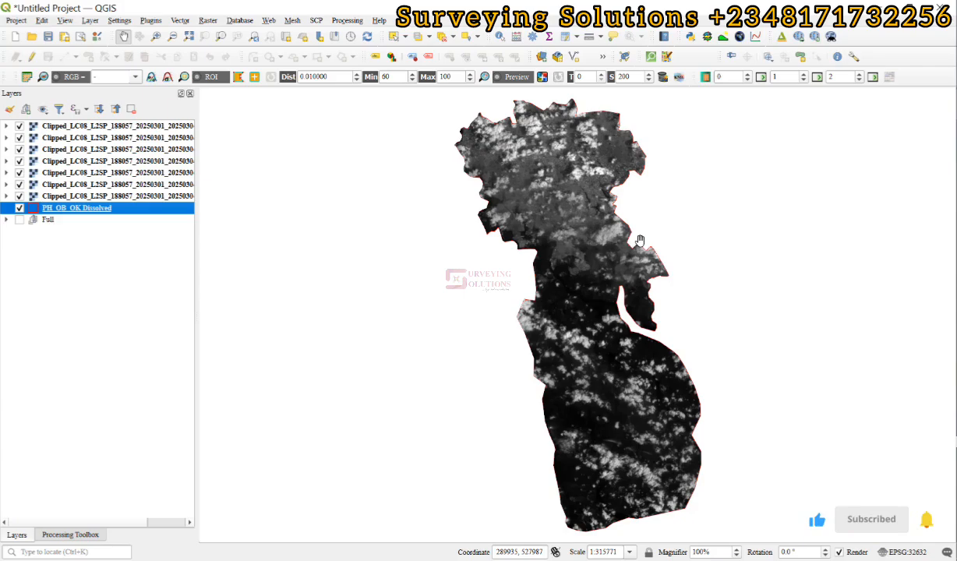